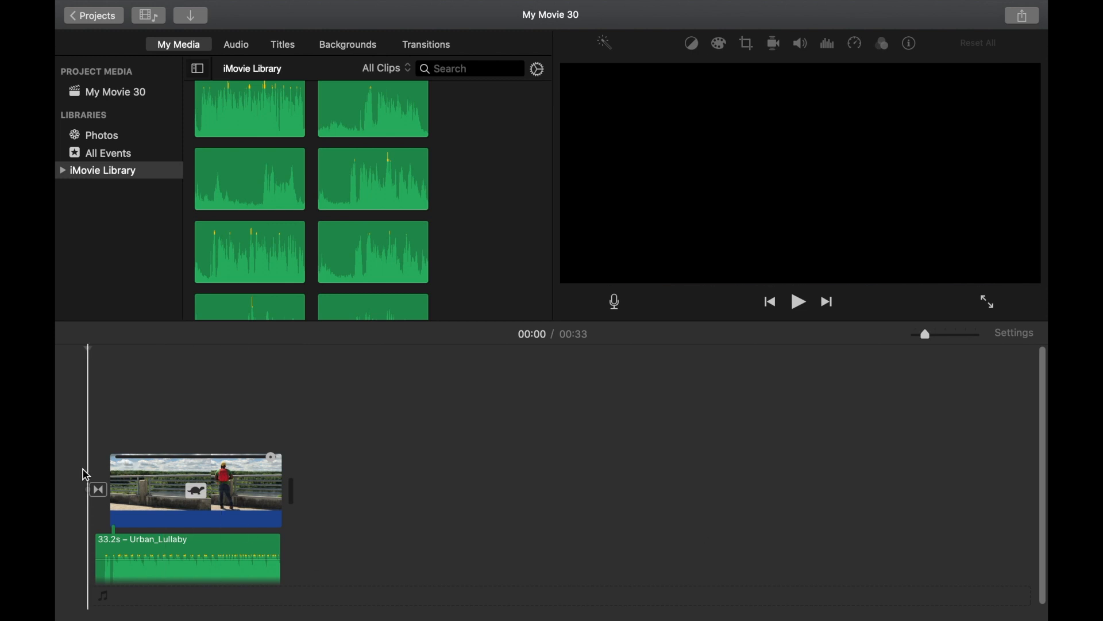
- Preview the project, then scroll down through My Media to the Subscribe image
{"action": "left_click", "coordinate": [799, 302]}
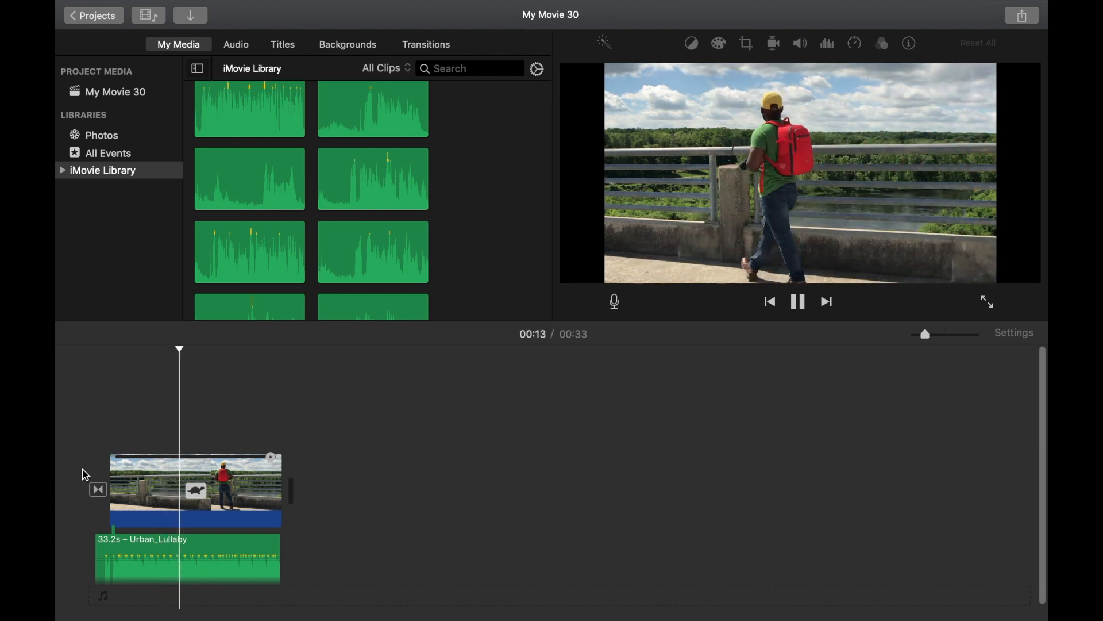
{"action": "left_click", "coordinate": [797, 301]}
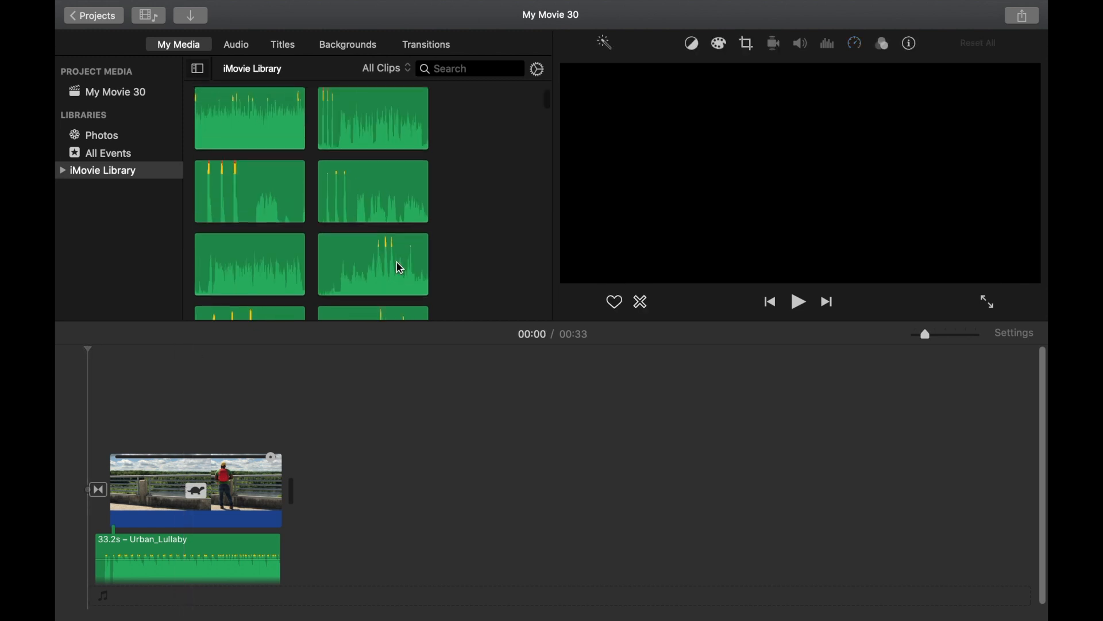
{"action": "scroll", "scroll_direction": "down", "scroll_amount": 3}
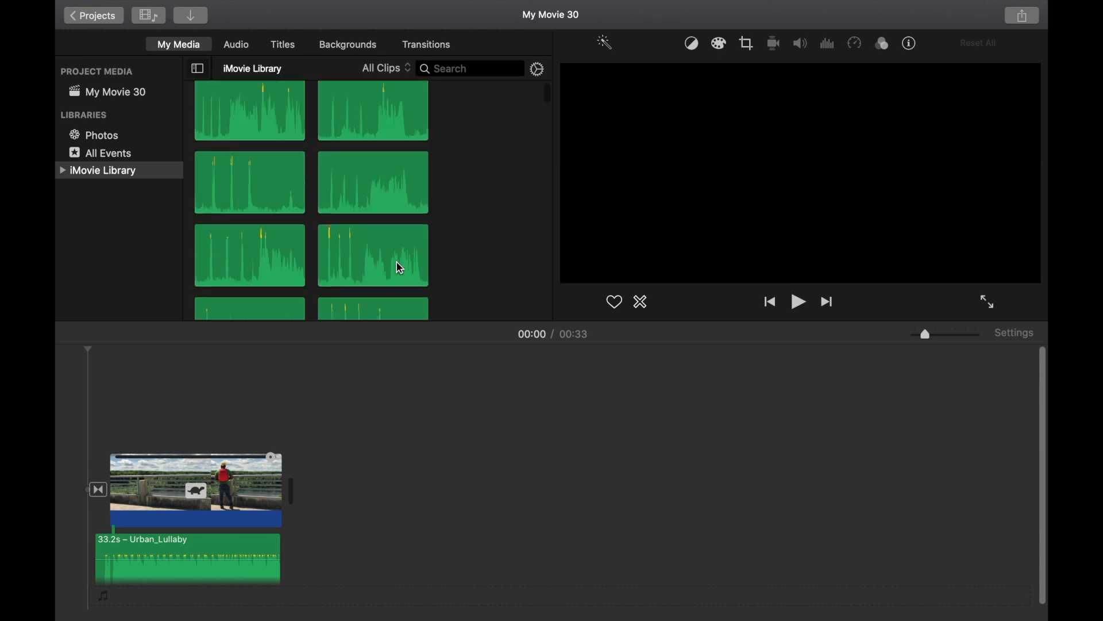
{"action": "scroll", "scroll_direction": "down", "scroll_amount": 3}
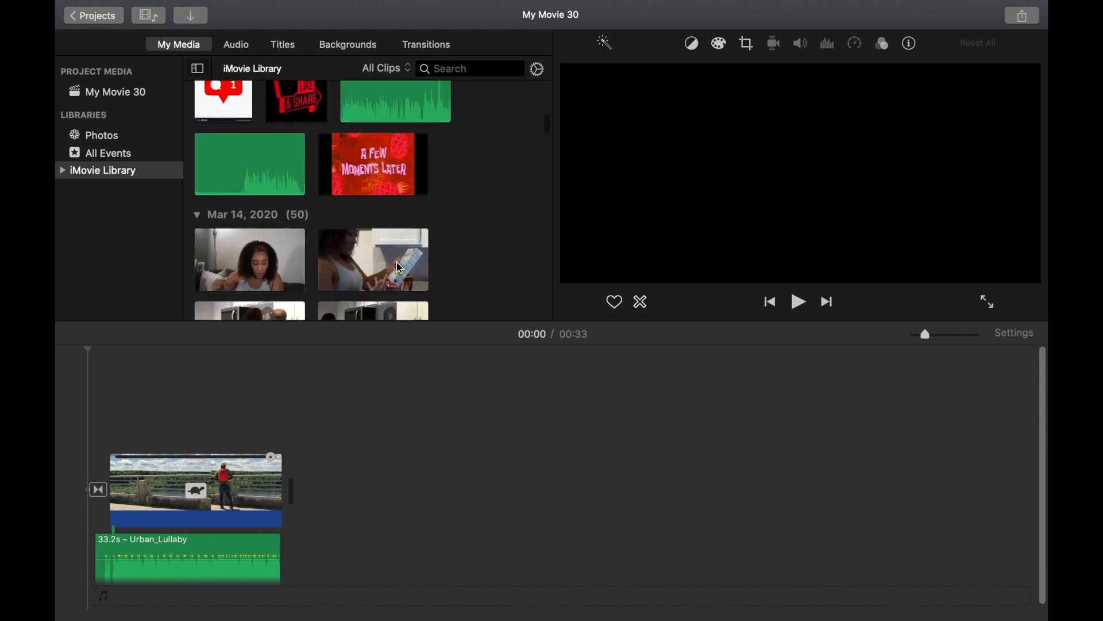
{"action": "scroll", "scroll_direction": "down", "scroll_amount": 3}
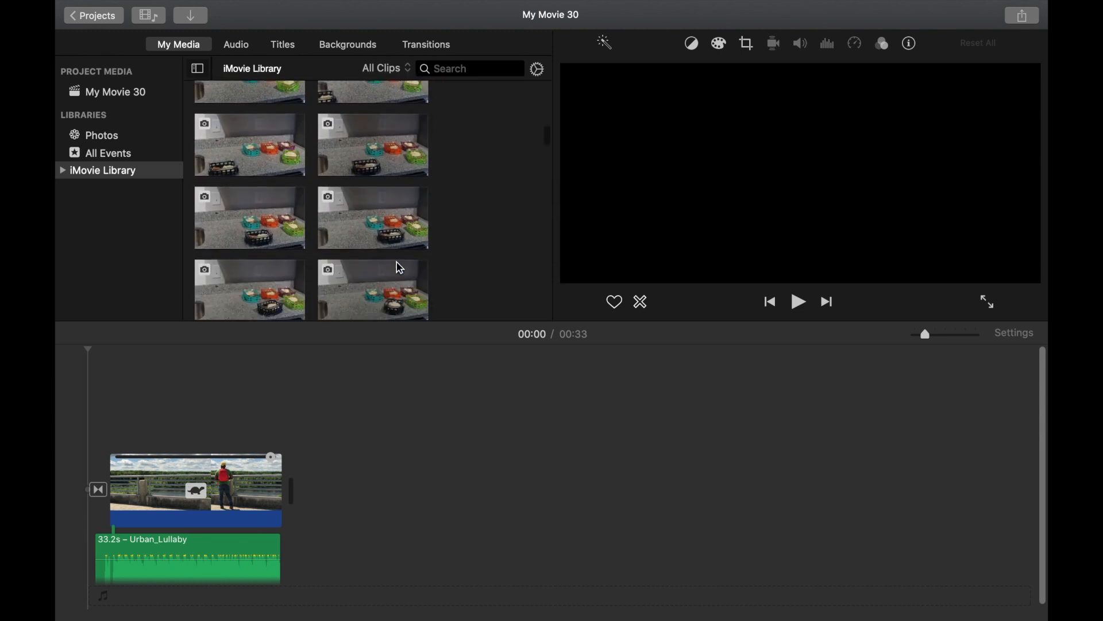
{"action": "scroll", "scroll_direction": "down", "scroll_amount": 3}
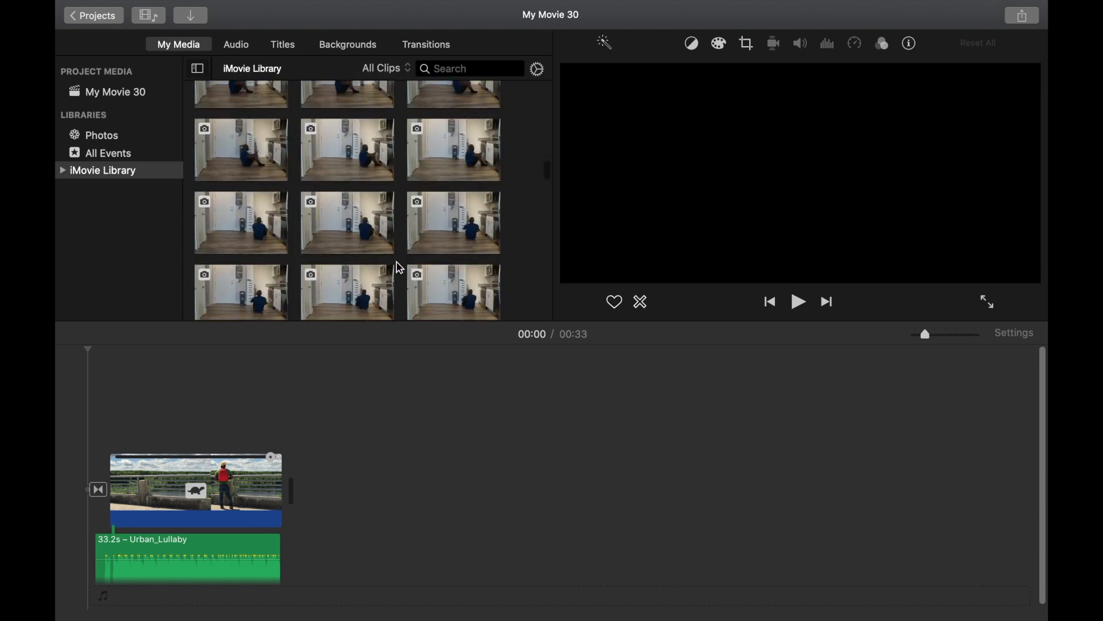
{"action": "scroll", "scroll_direction": "down", "scroll_amount": 3}
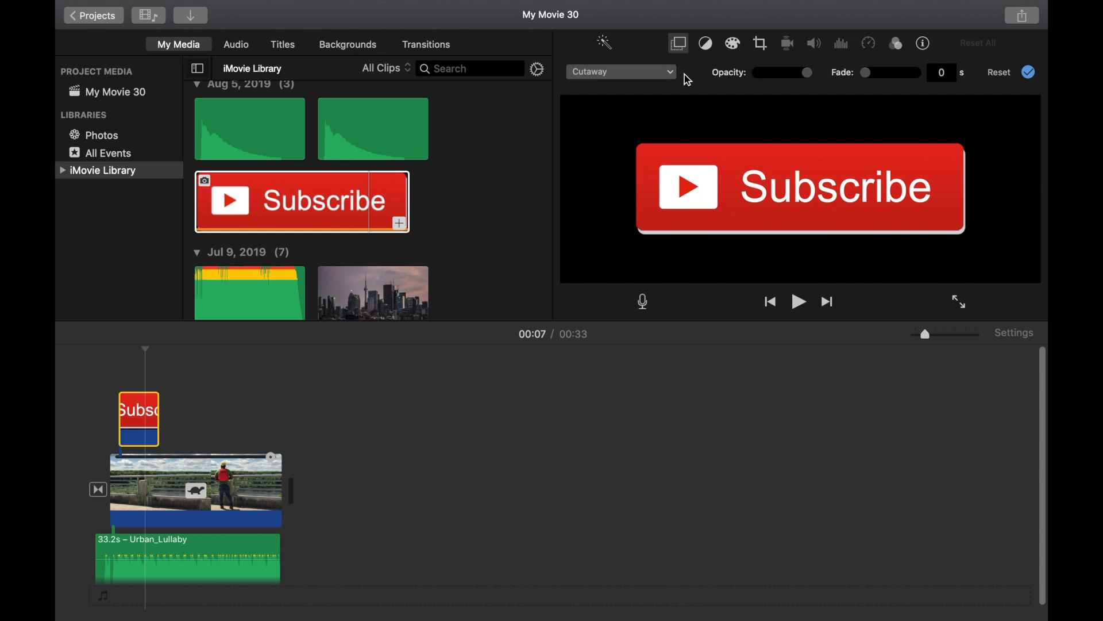
- Show the overlay as Picture in Picture, trying Crop to Fill before settling on Fit
{"action": "left_click", "coordinate": [619, 72]}
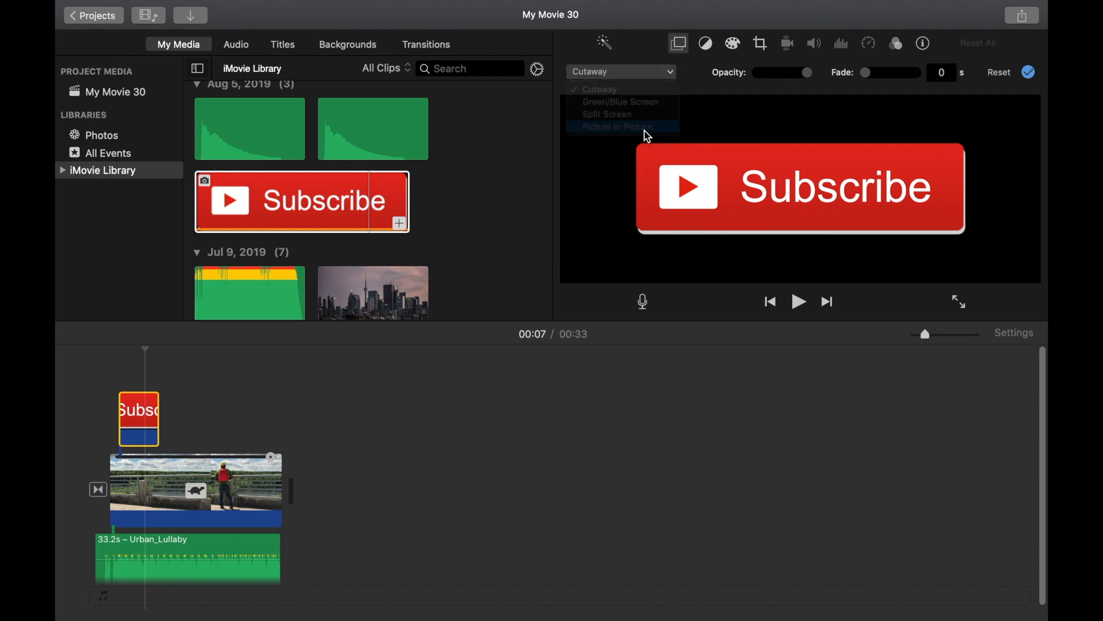
{"action": "left_click", "coordinate": [618, 127]}
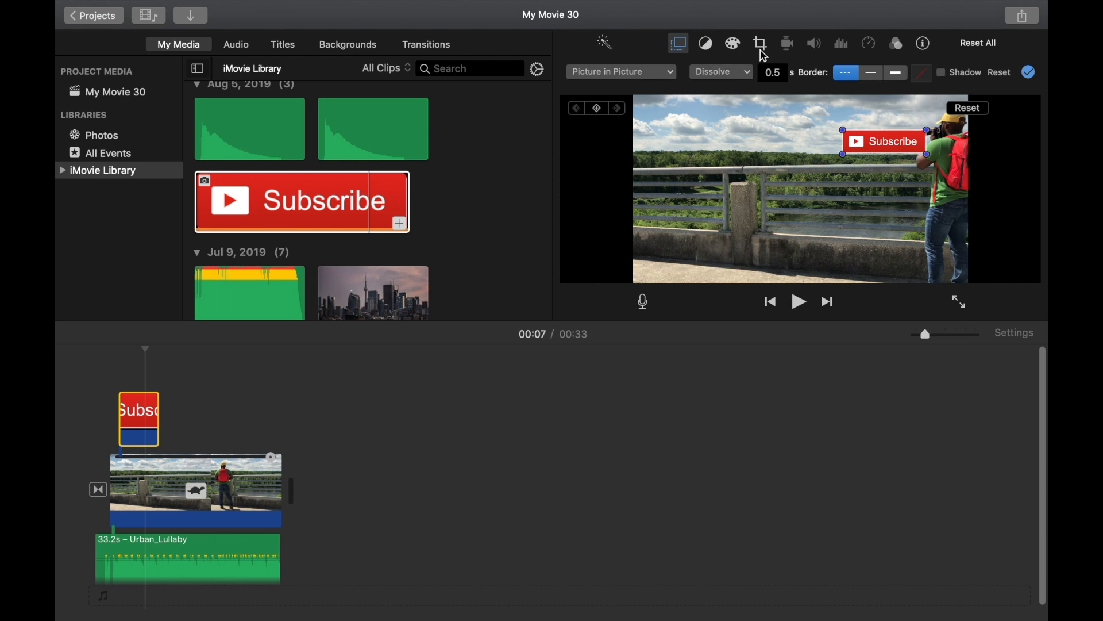
{"action": "left_click", "coordinate": [759, 43]}
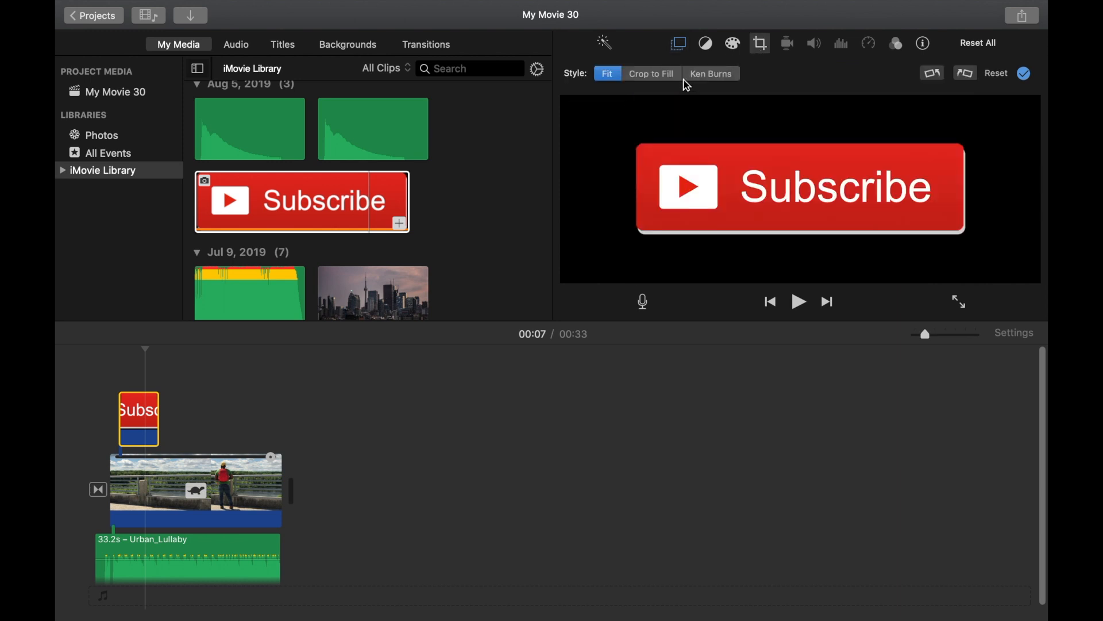
{"action": "left_click", "coordinate": [650, 73]}
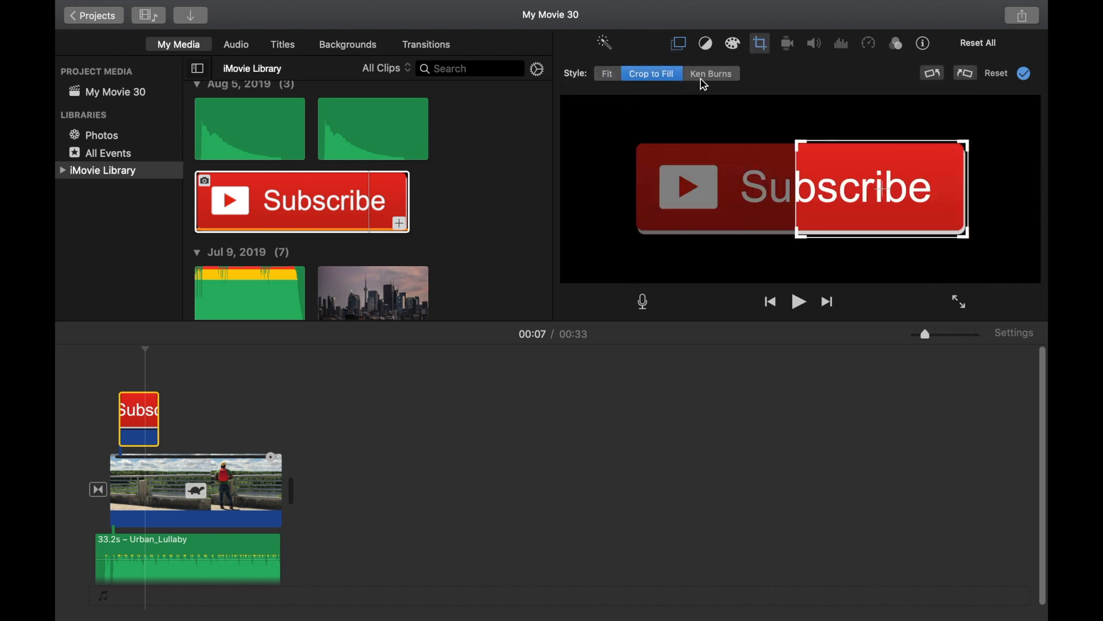
{"action": "mouse_move", "coordinate": [527, 413]}
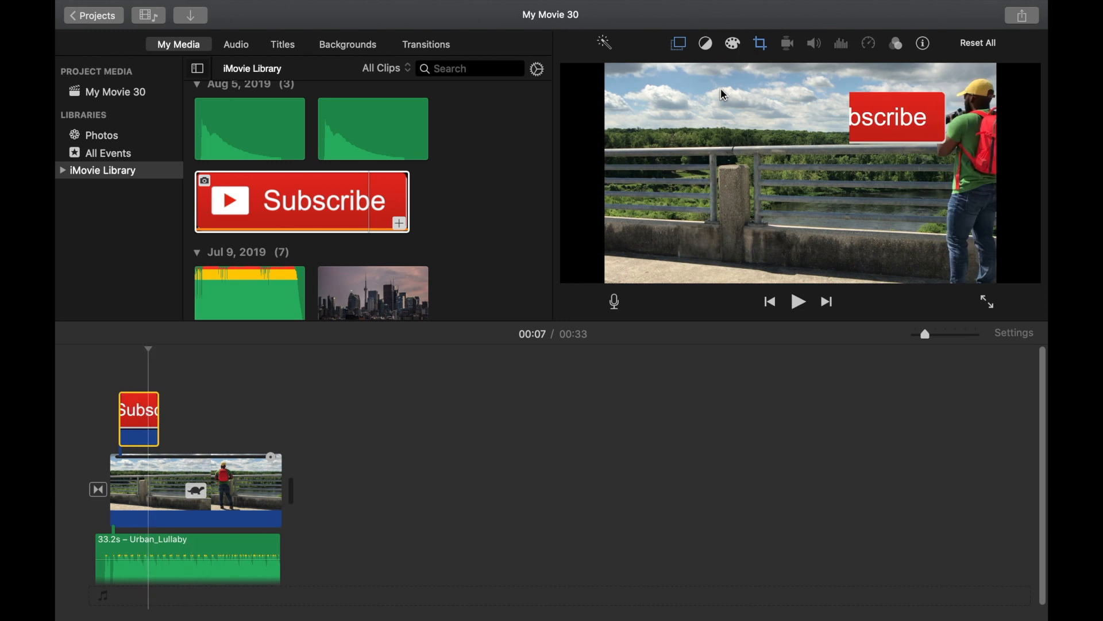
{"action": "left_click", "coordinate": [759, 43]}
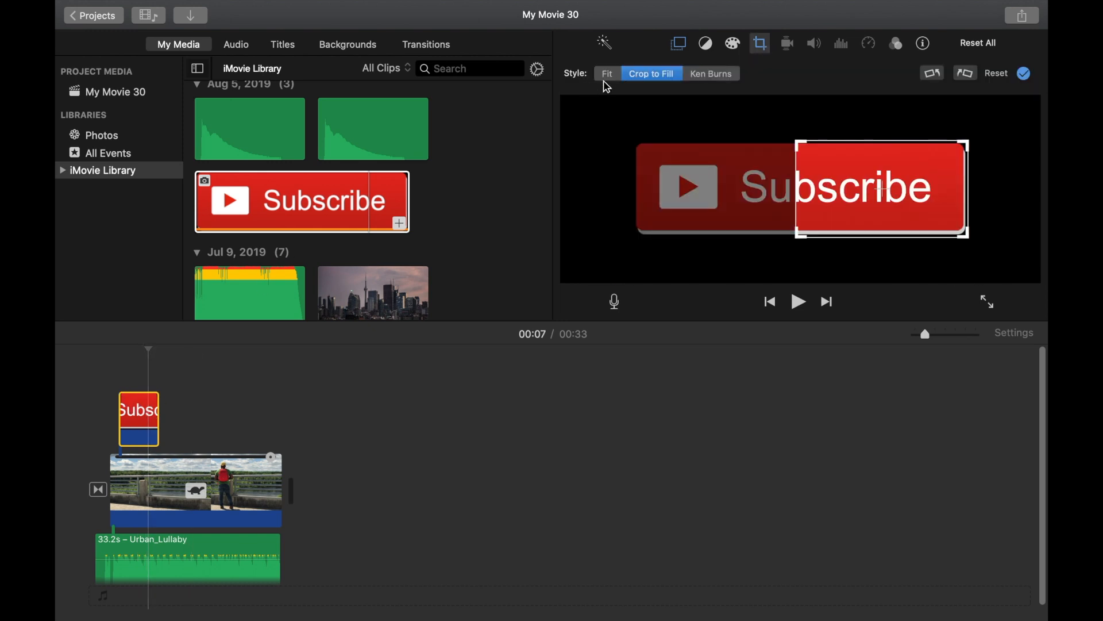
{"action": "left_click", "coordinate": [606, 73]}
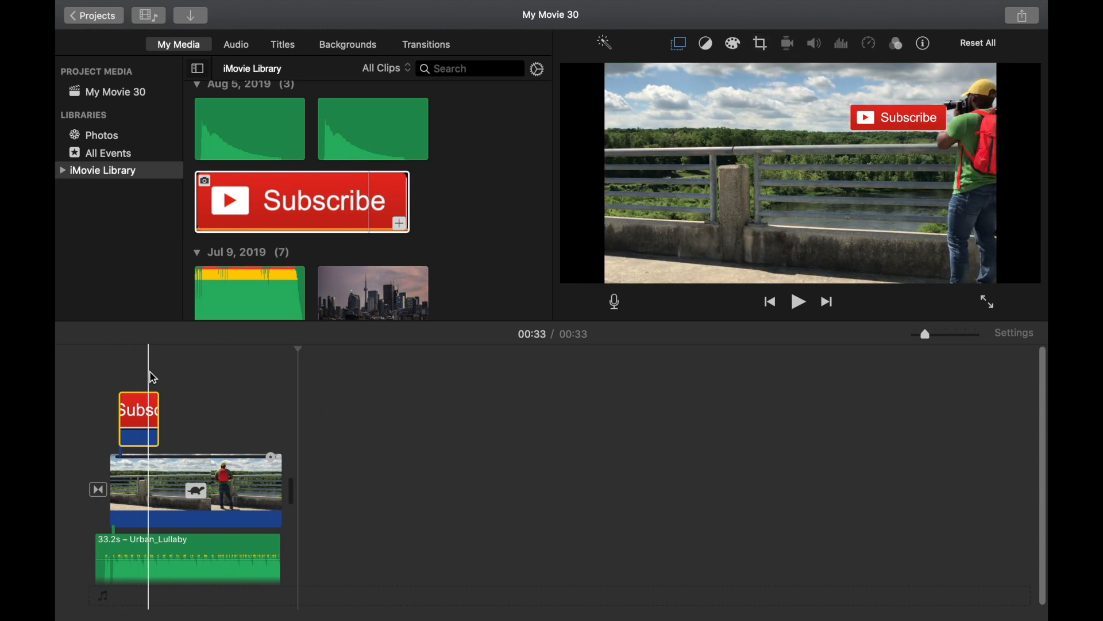
- Move the playhead to the Subscribe overlay's start and select it to show its handles
{"action": "left_click", "coordinate": [138, 419]}
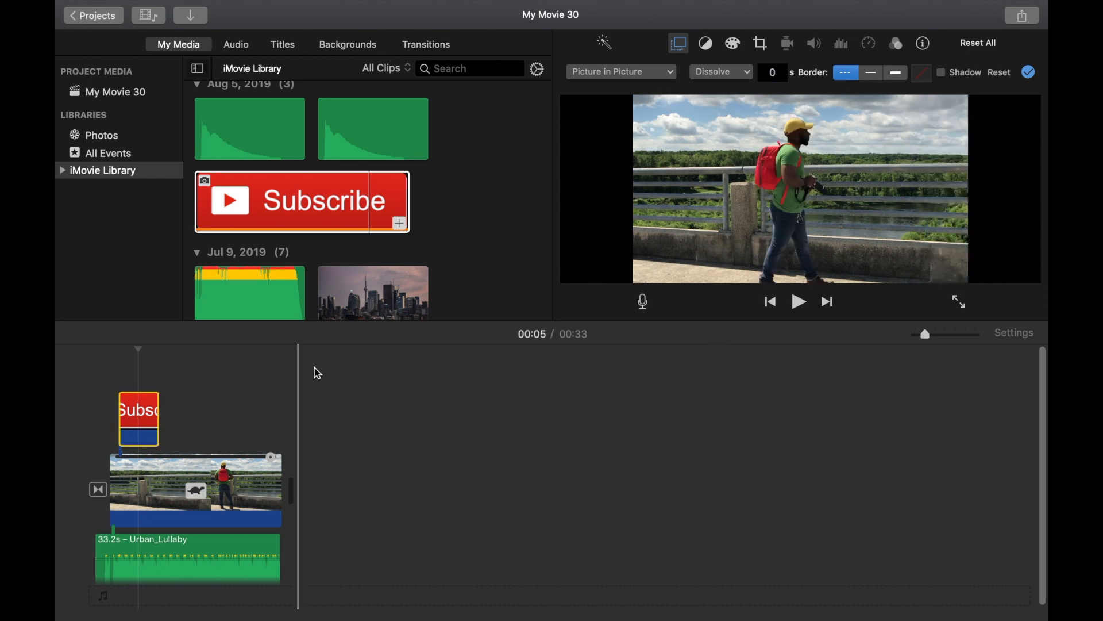
{"action": "left_click", "coordinate": [138, 419]}
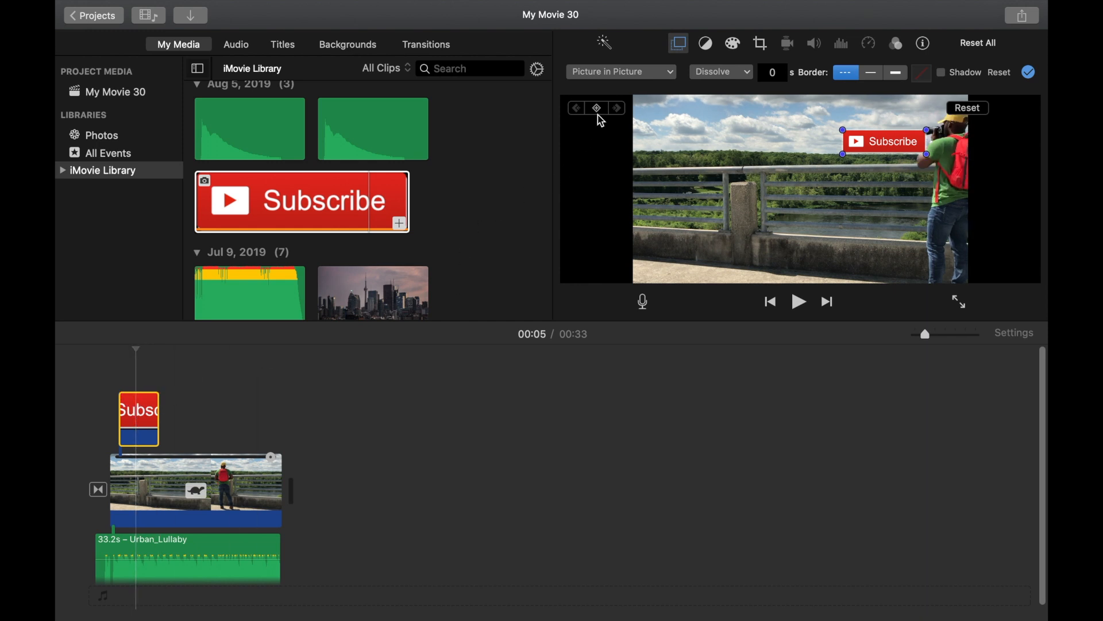
{"action": "mouse_move", "coordinate": [596, 108]}
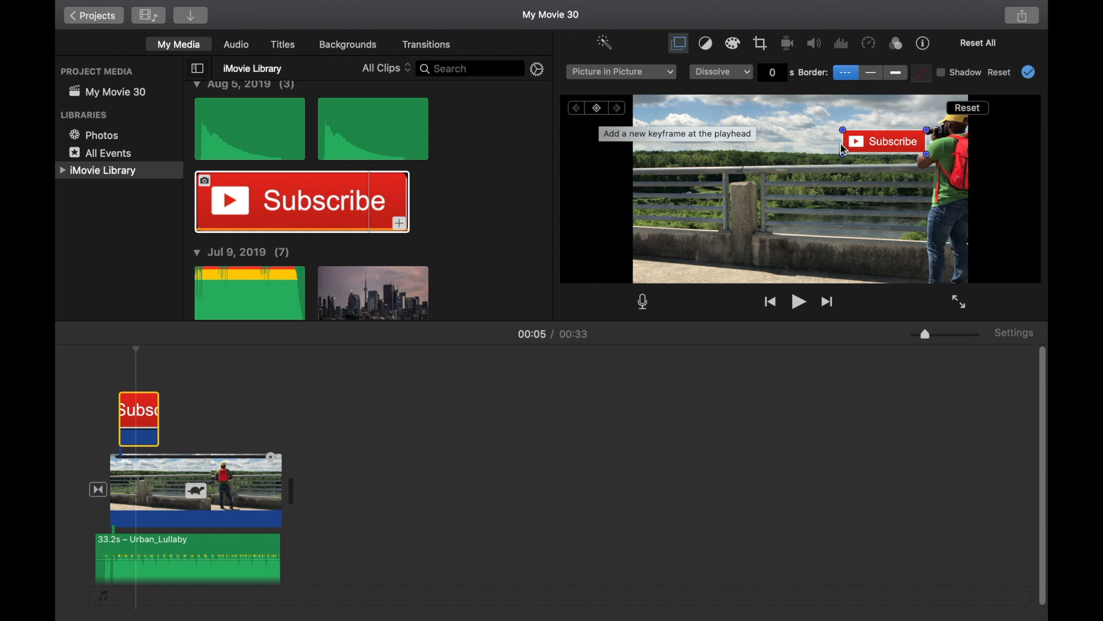
{"action": "mouse_move", "coordinate": [899, 145]}
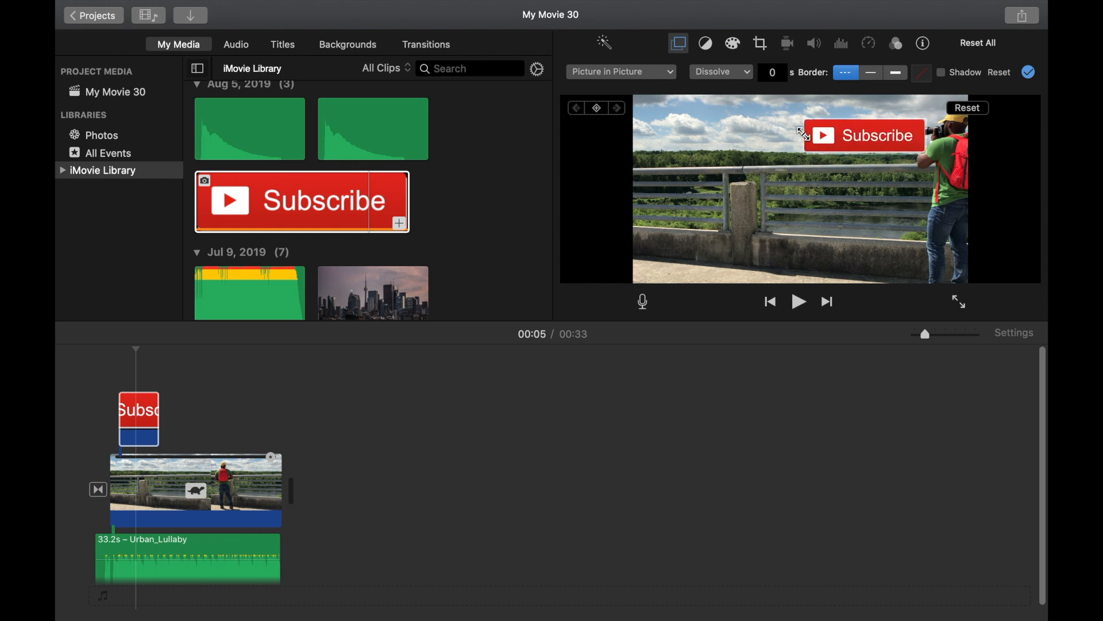
- Keyframe the Subscribe button off the left edge, then move it near the top at 00:09
{"action": "left_click", "coordinate": [864, 135]}
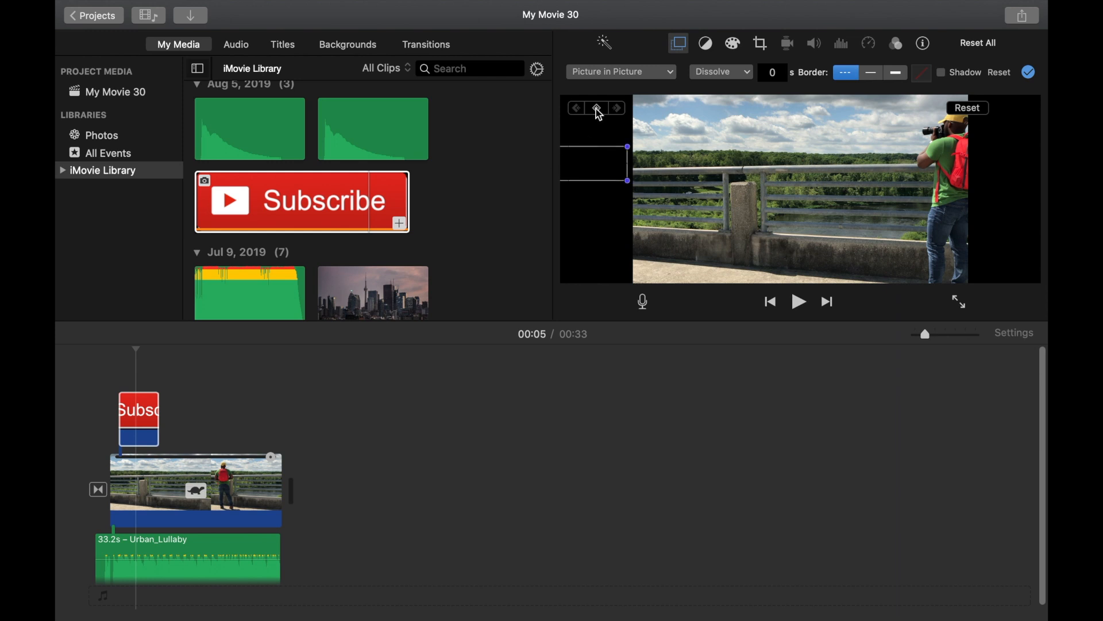
{"action": "mouse_move", "coordinate": [596, 107]}
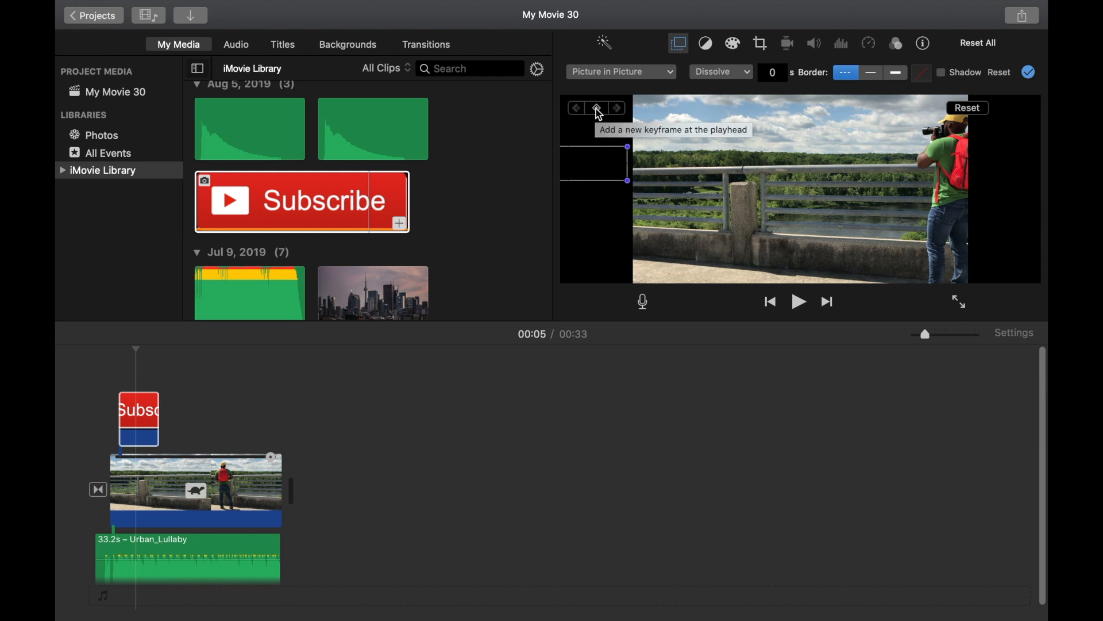
{"action": "left_click", "coordinate": [596, 108]}
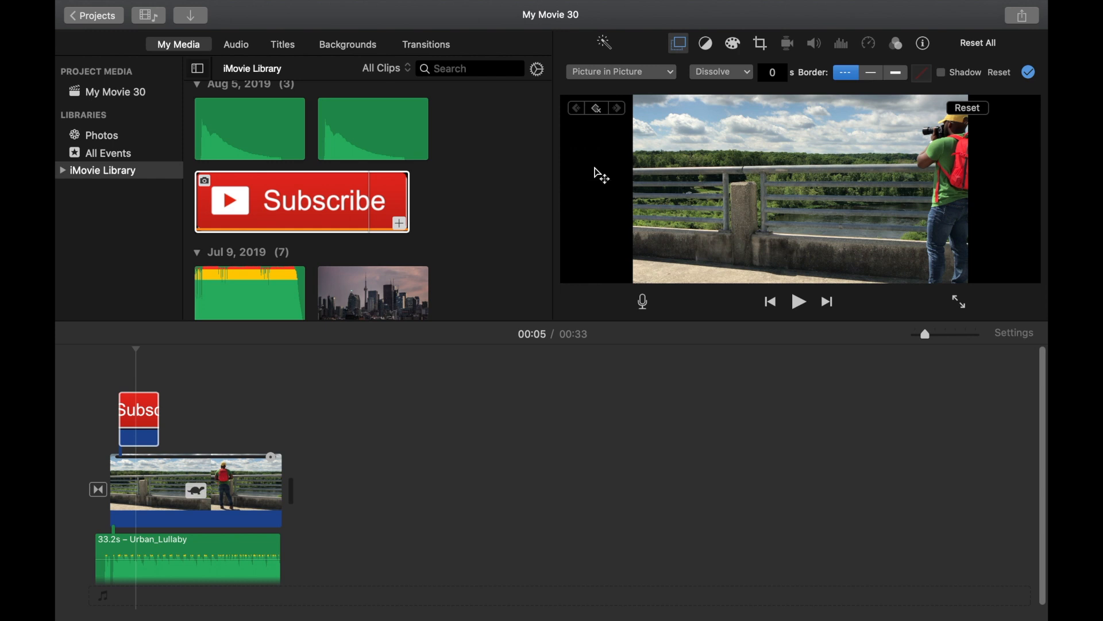
{"action": "left_click", "coordinate": [799, 301]}
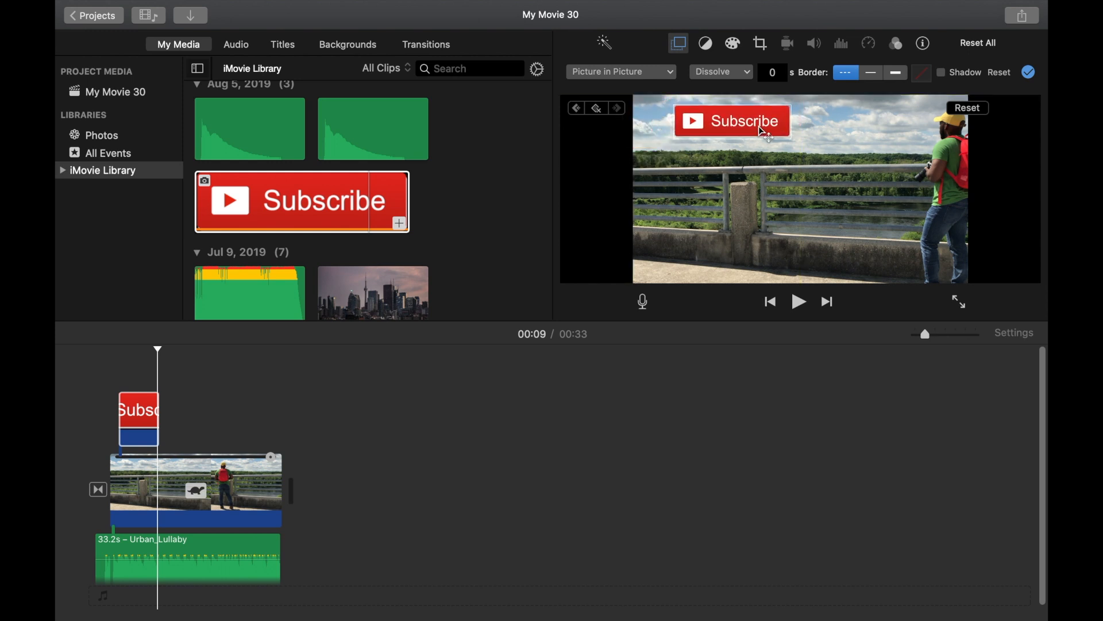
{"action": "left_click", "coordinate": [730, 120]}
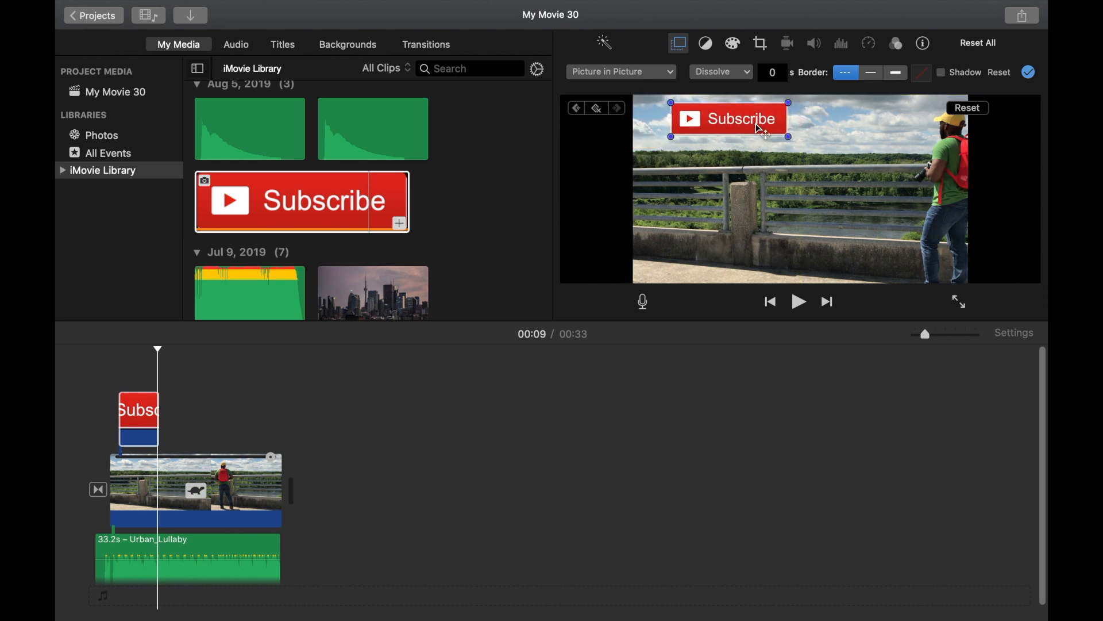
{"action": "left_click", "coordinate": [799, 301]}
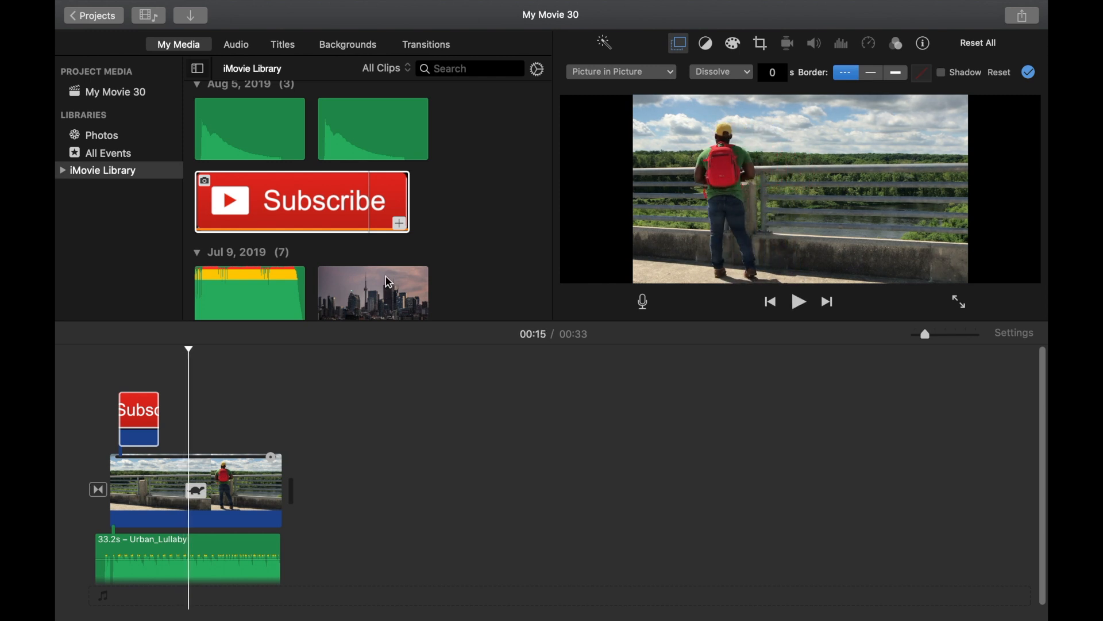
- Drag the Subscribe overlay clip's right edge to extend its duration
{"action": "left_click", "coordinate": [138, 419]}
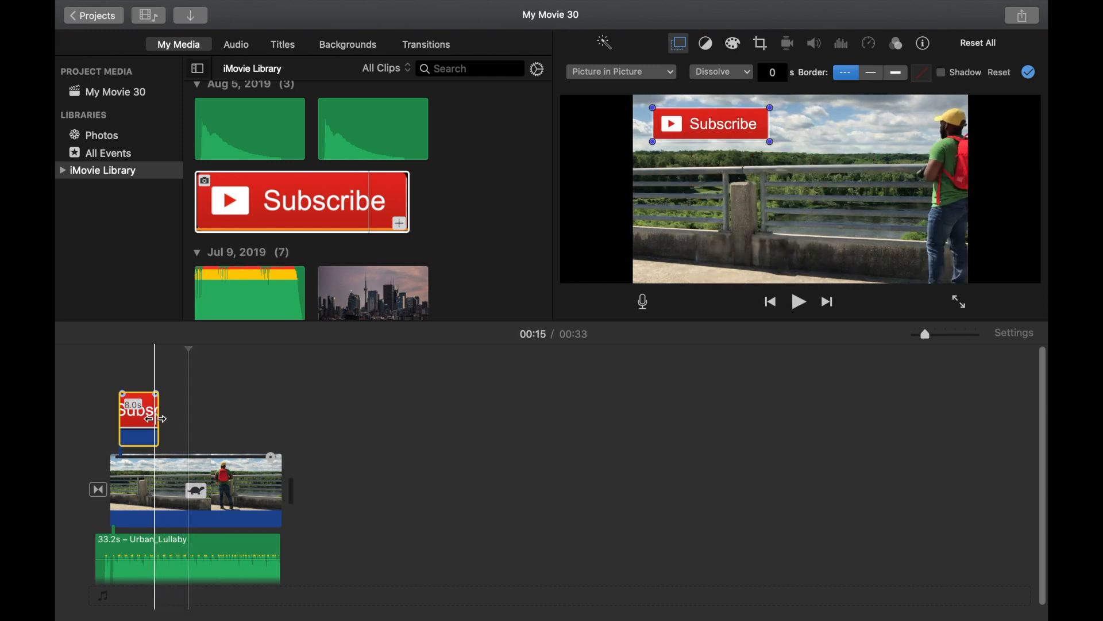
{"action": "left_click_drag", "start_coordinate": [158, 419], "coordinate": [239, 421]}
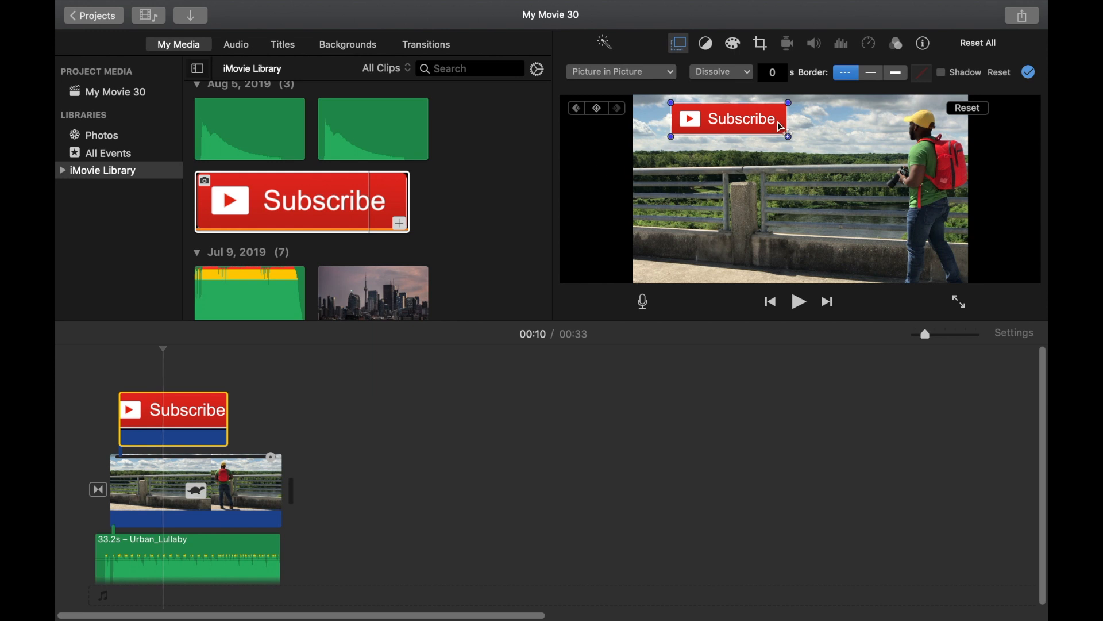
{"action": "mouse_move", "coordinate": [750, 132]}
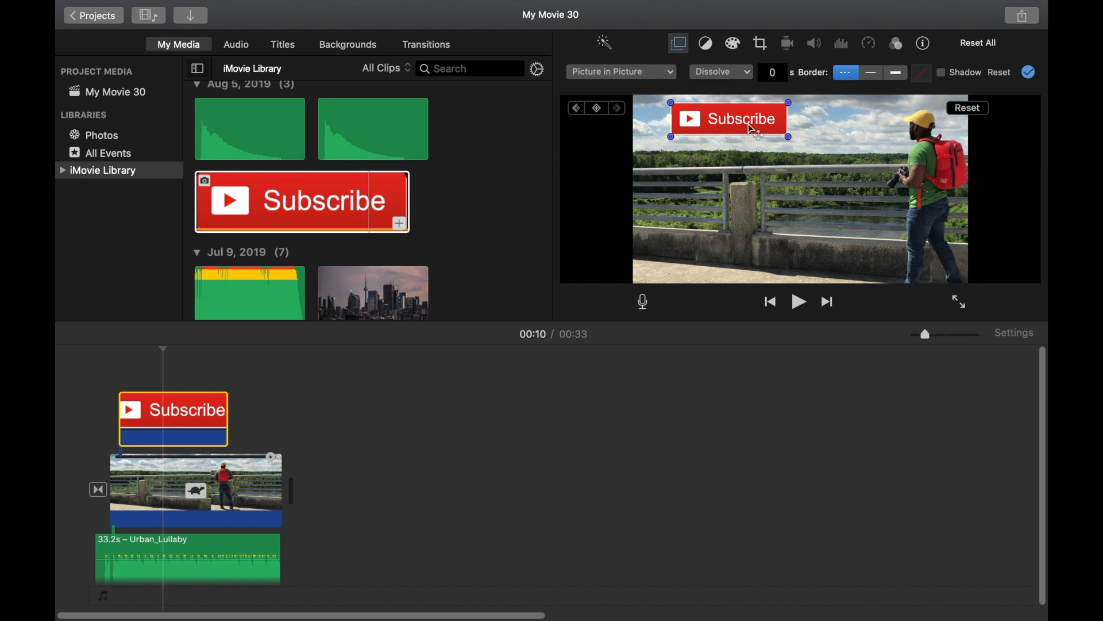
- Keyframe the Subscribe button at bottom centre, then at the lower right
{"action": "left_click_drag", "start_coordinate": [728, 119], "coordinate": [725, 219]}
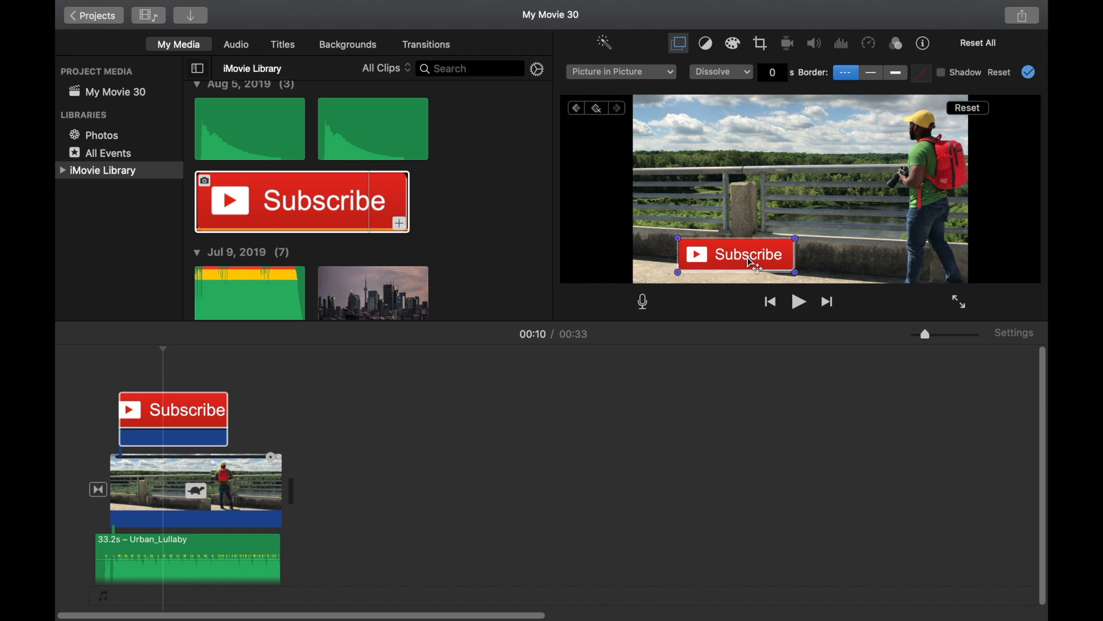
{"action": "left_click", "coordinate": [799, 301]}
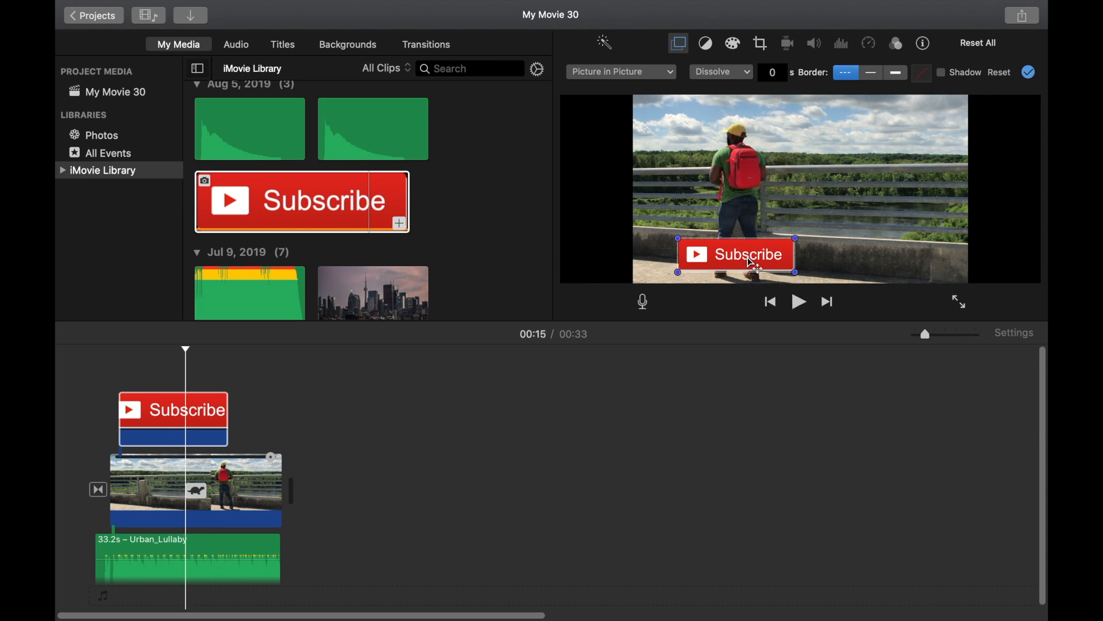
{"action": "left_click_drag", "start_coordinate": [734, 254], "coordinate": [906, 251]}
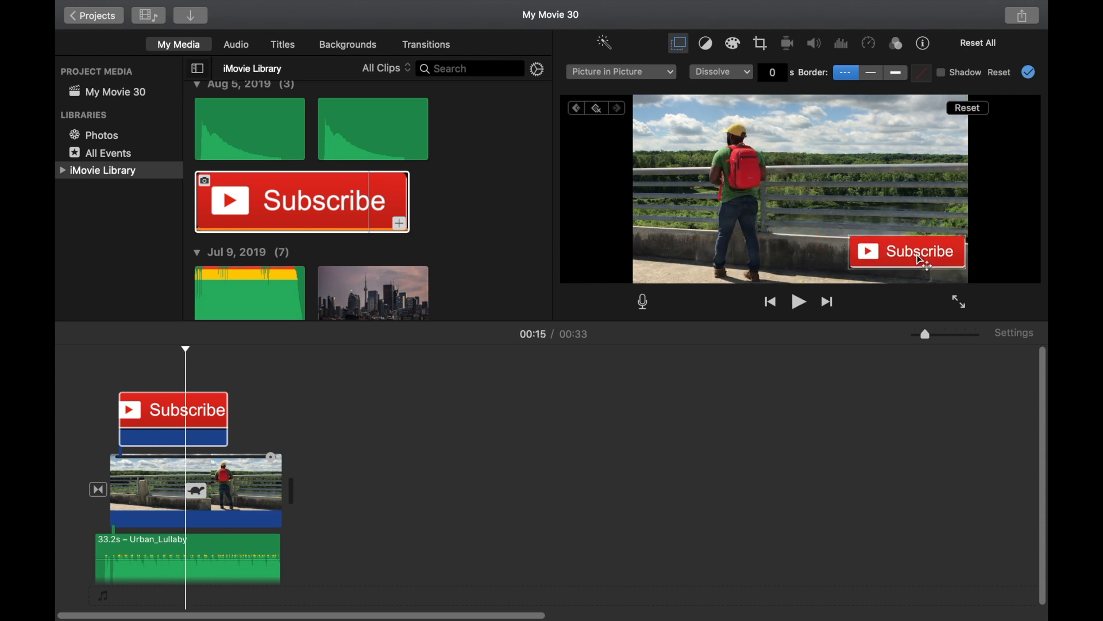
{"action": "left_click", "coordinate": [798, 301]}
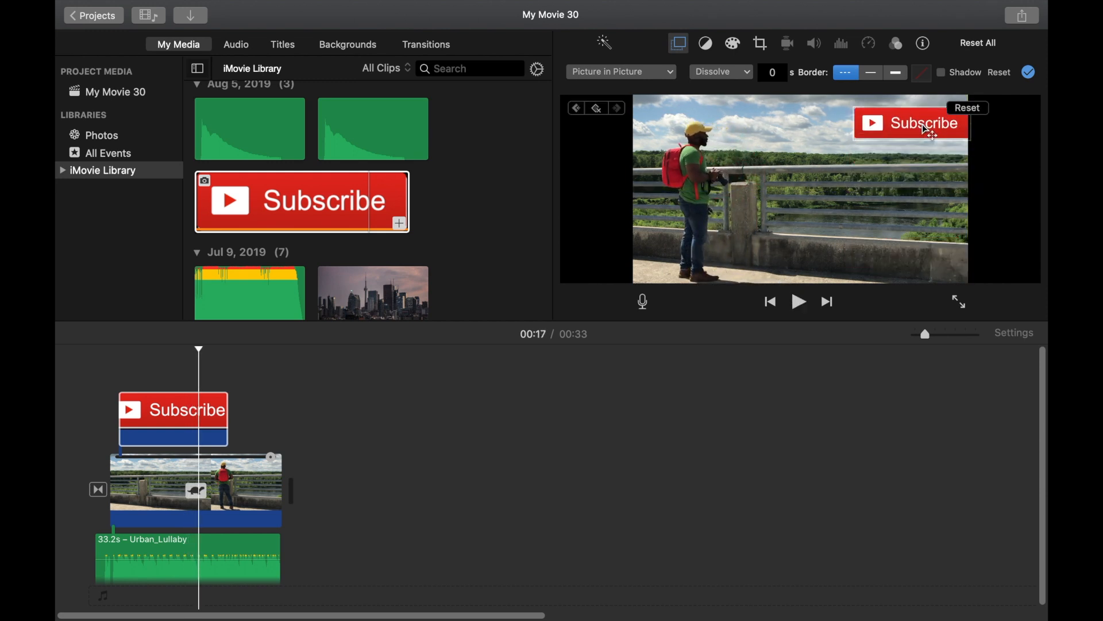
- Move the button up to the top right and finish the overlay's position keyframes
{"action": "left_click", "coordinate": [799, 301]}
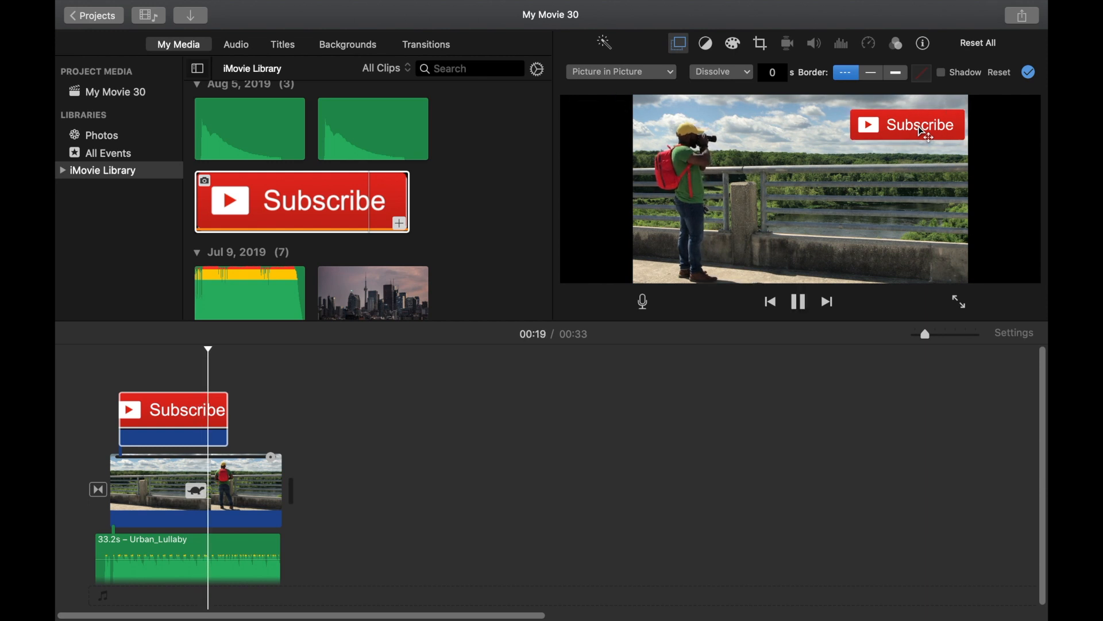
{"action": "left_click", "coordinate": [906, 124]}
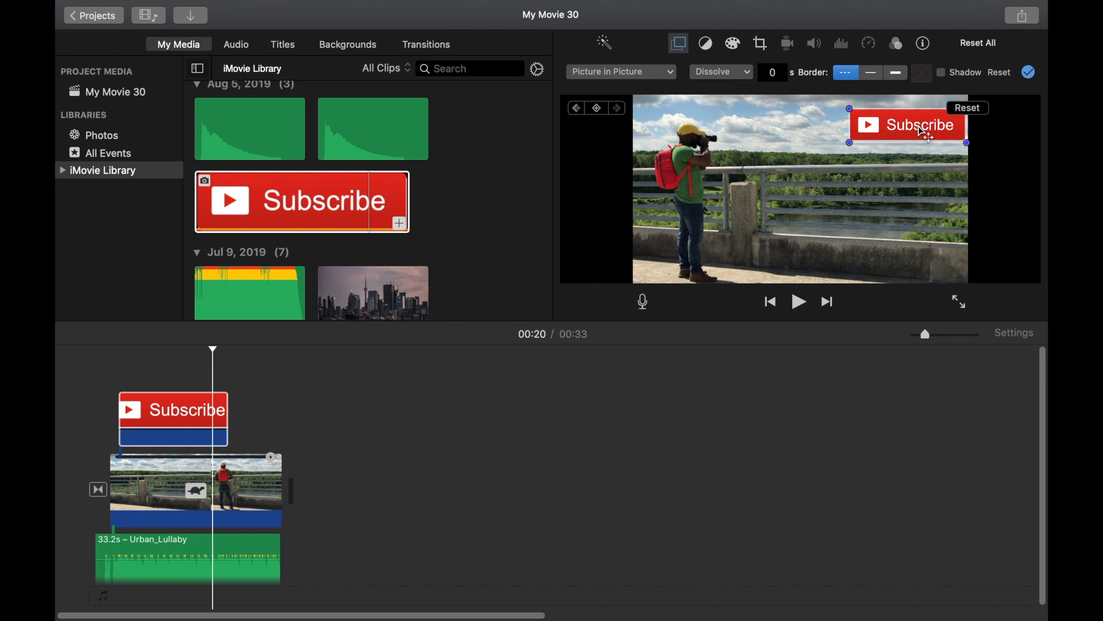
{"action": "left_click", "coordinate": [799, 301]}
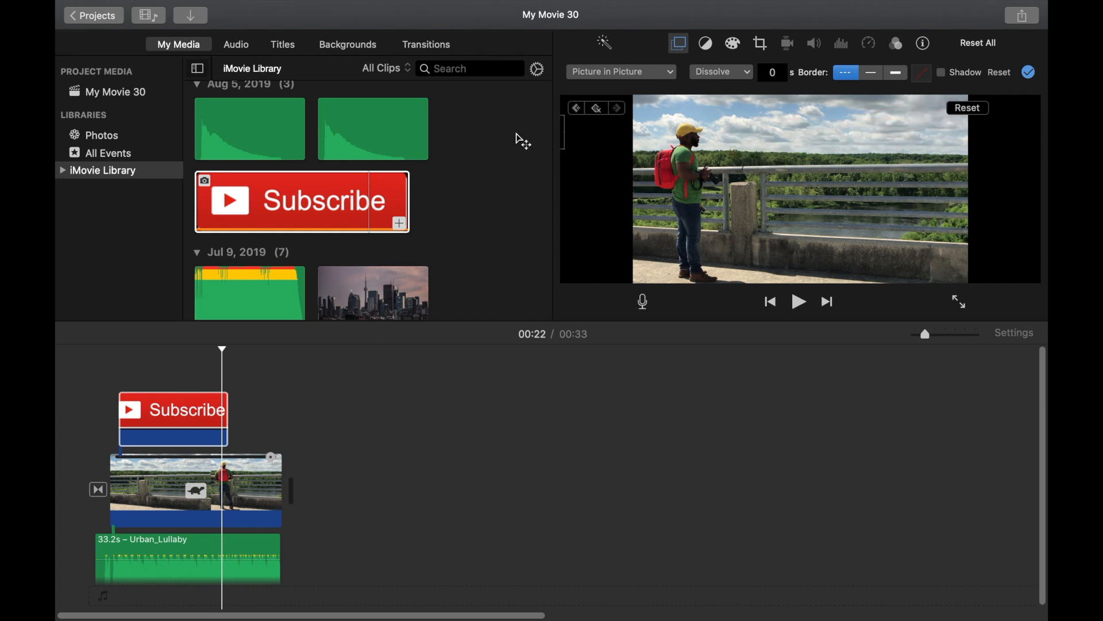
{"action": "left_click", "coordinate": [172, 419]}
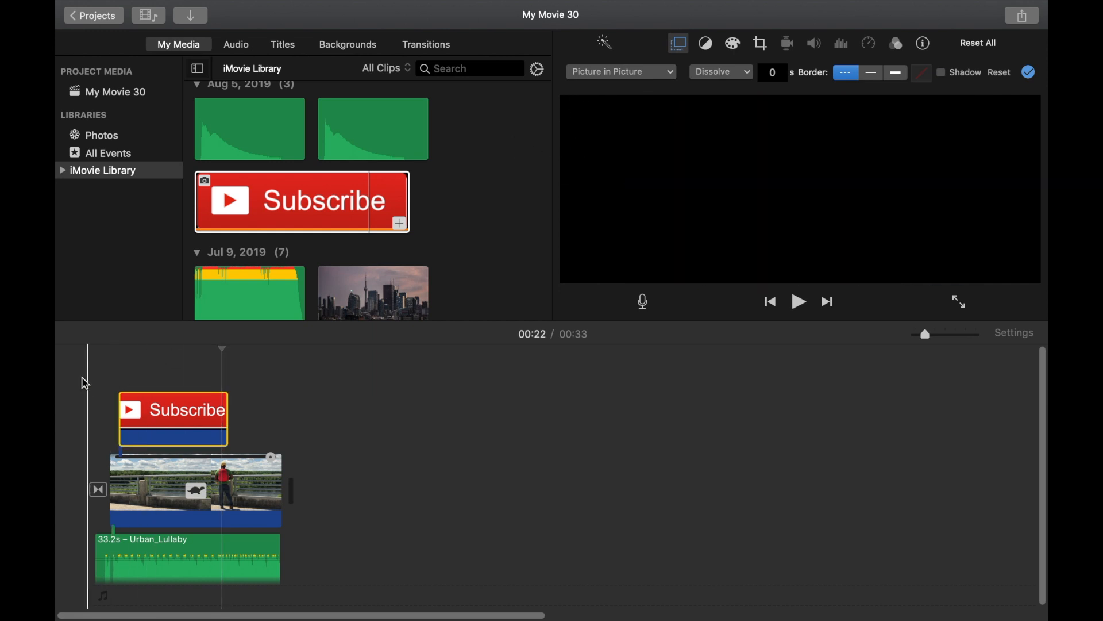
{"action": "left_click", "coordinate": [799, 301]}
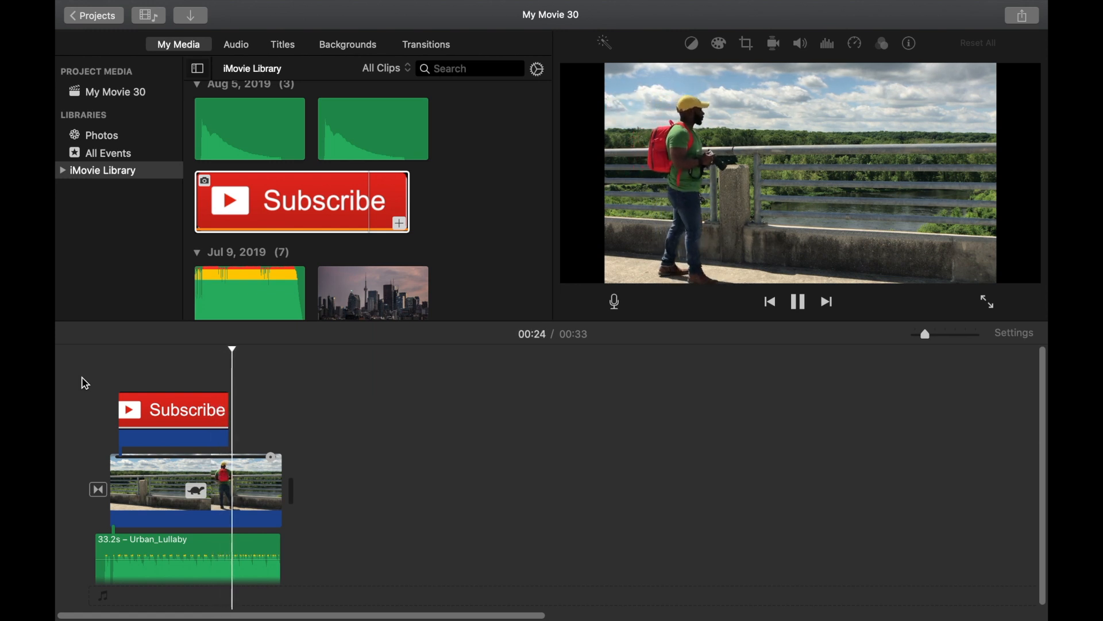
{"action": "left_click", "coordinate": [172, 409]}
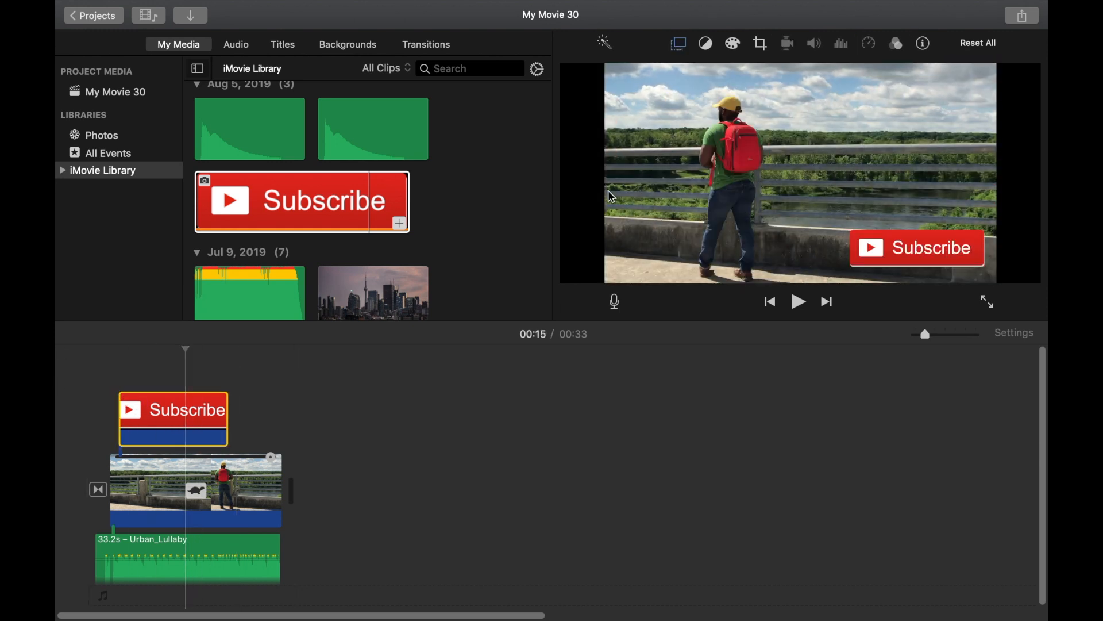
- Delete the 00:22 exit keyframe and place the button just off the left edge at clip start
{"action": "left_click", "coordinate": [677, 43]}
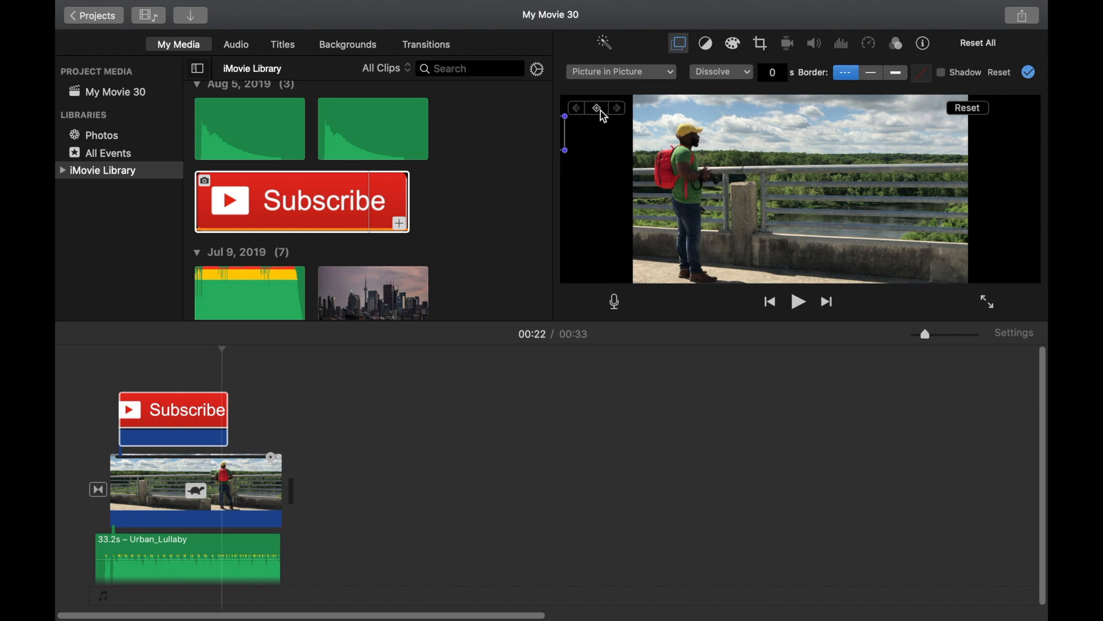
{"action": "mouse_move", "coordinate": [568, 145]}
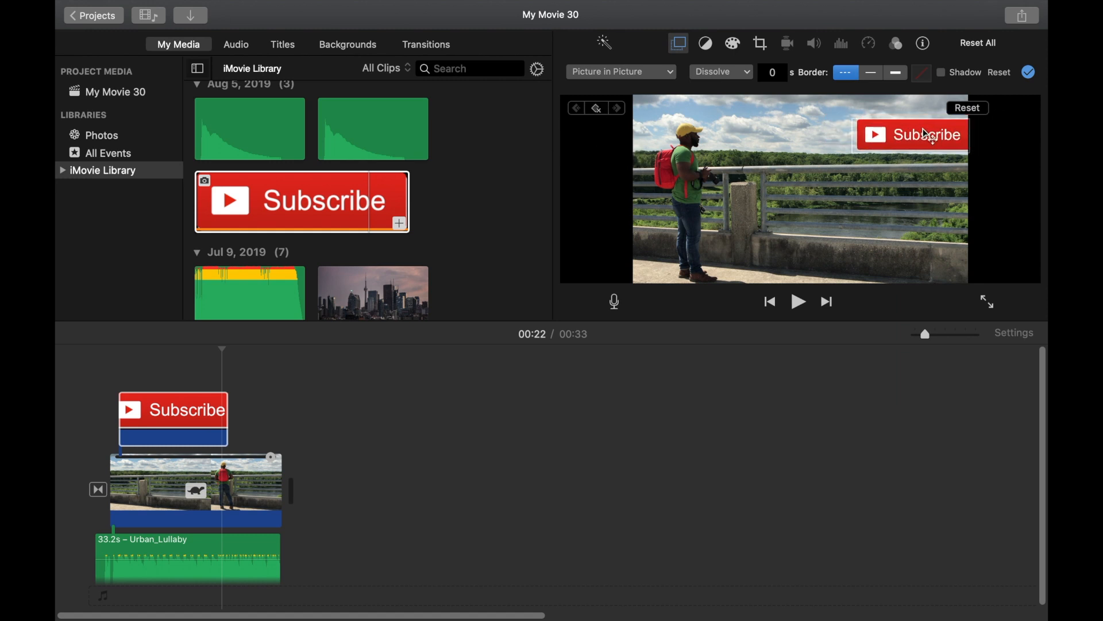
{"action": "left_click", "coordinate": [912, 134]}
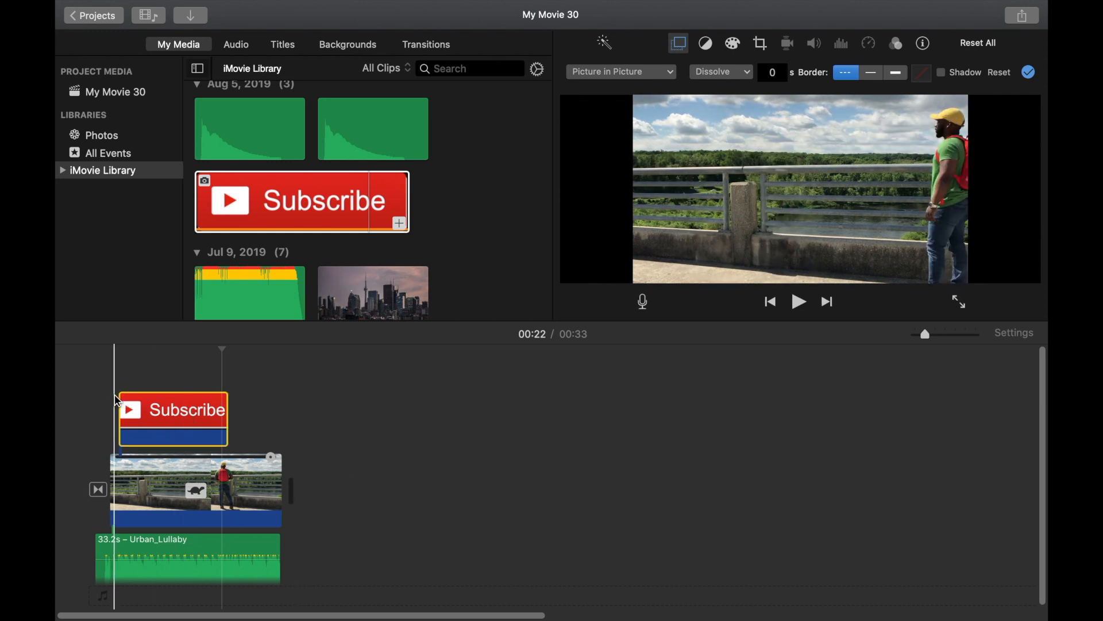
{"action": "left_click", "coordinate": [116, 350]}
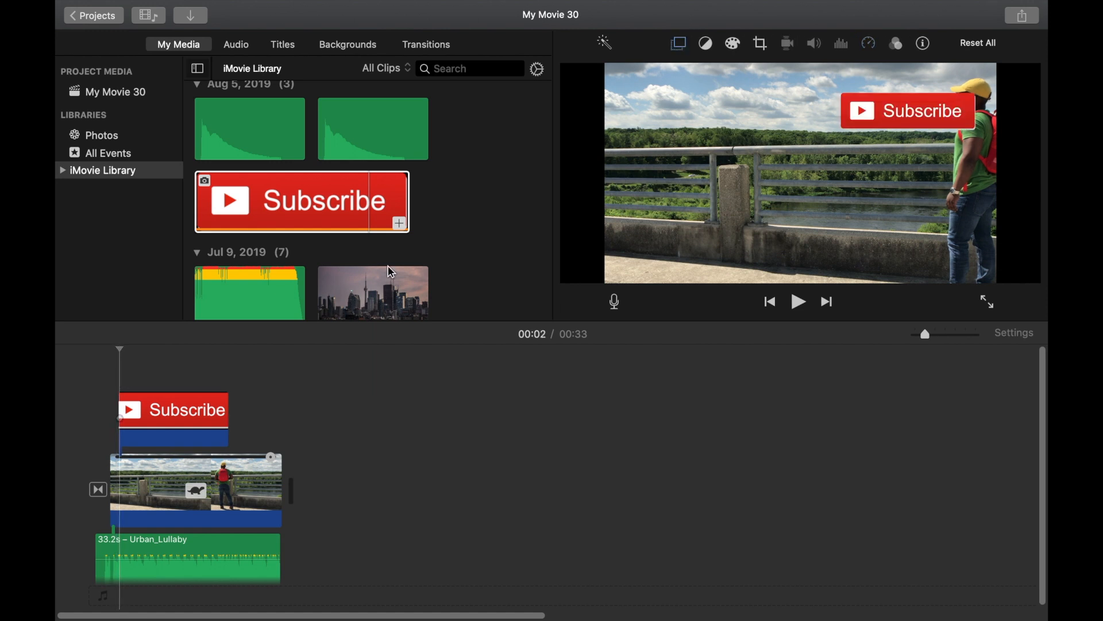
{"action": "left_click", "coordinate": [677, 43]}
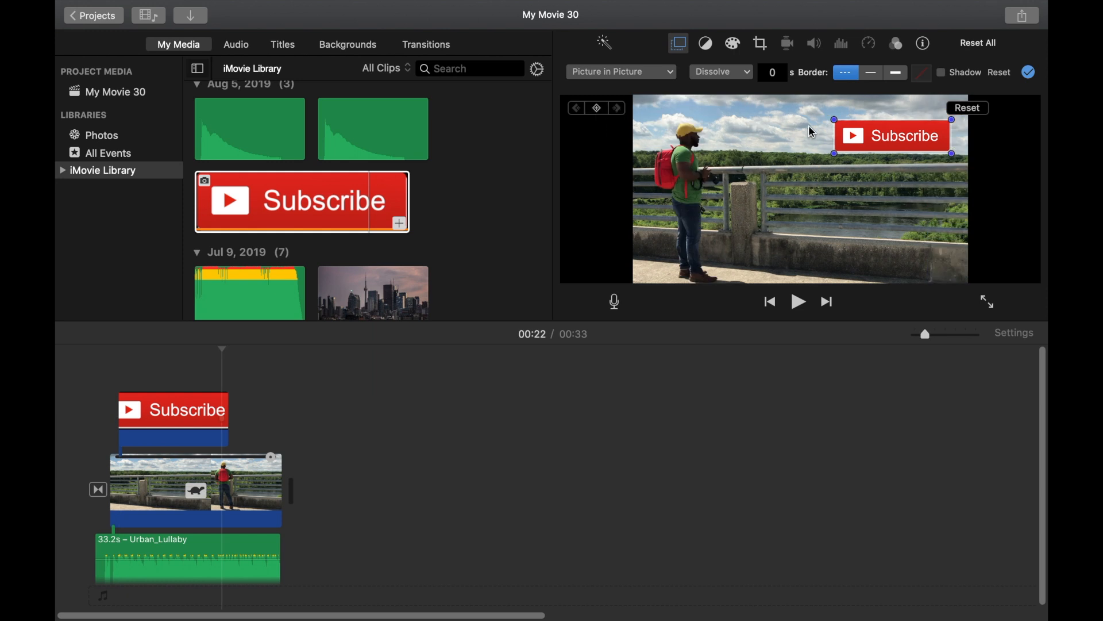
{"action": "left_click_drag", "start_coordinate": [891, 135], "coordinate": [605, 147]}
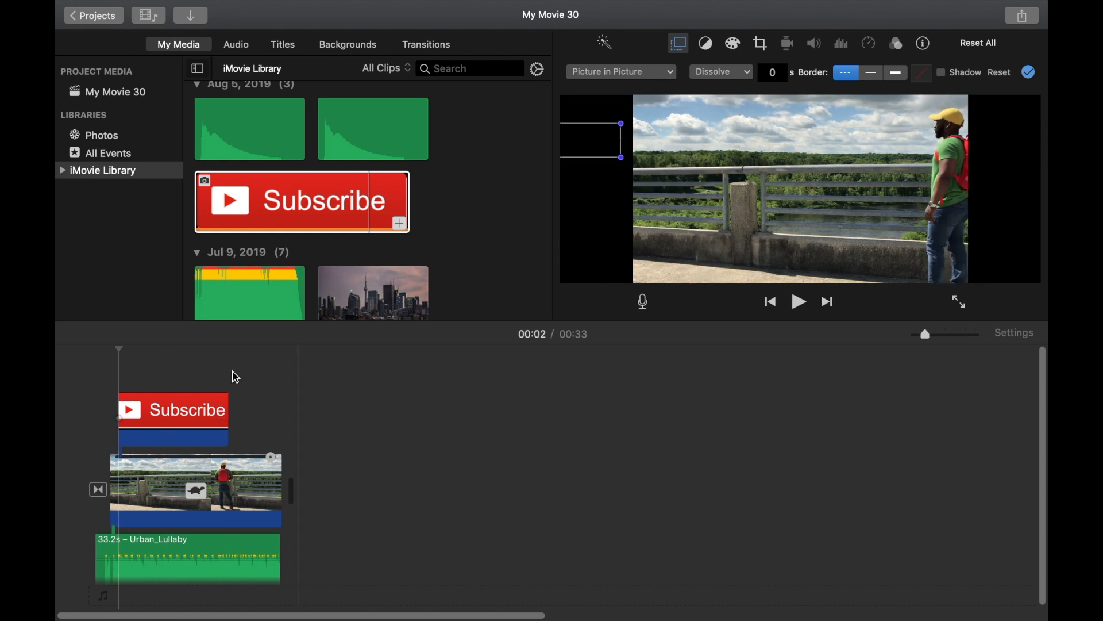
- Play the entrance, pause at 00:05, and drop the button to bottom centre
{"action": "left_click", "coordinate": [172, 419]}
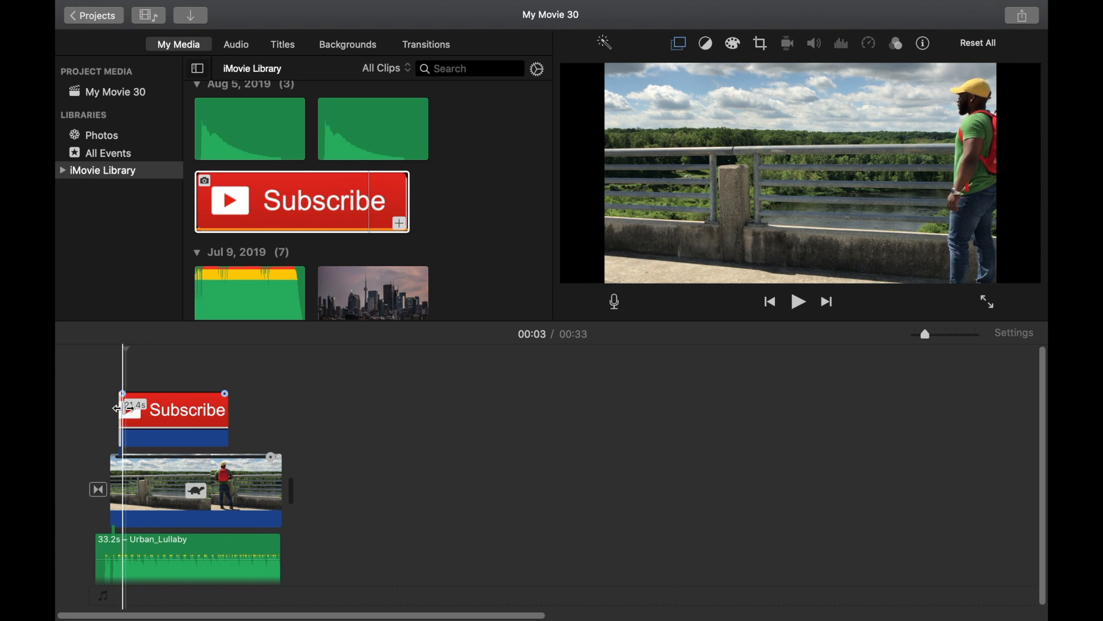
{"action": "left_click", "coordinate": [678, 43]}
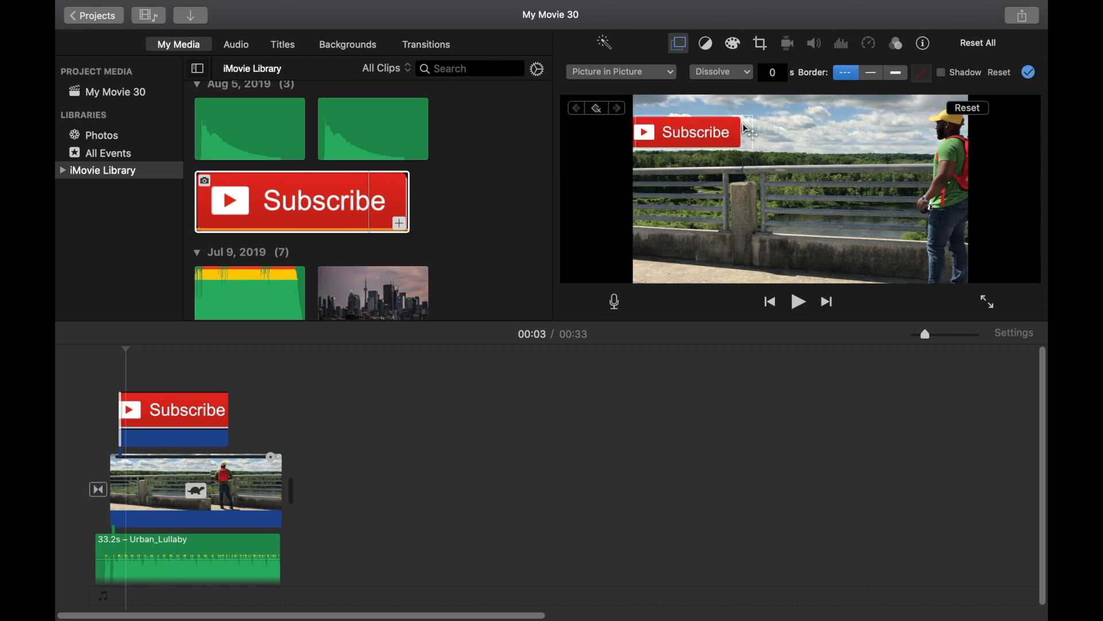
{"action": "left_click", "coordinate": [799, 301]}
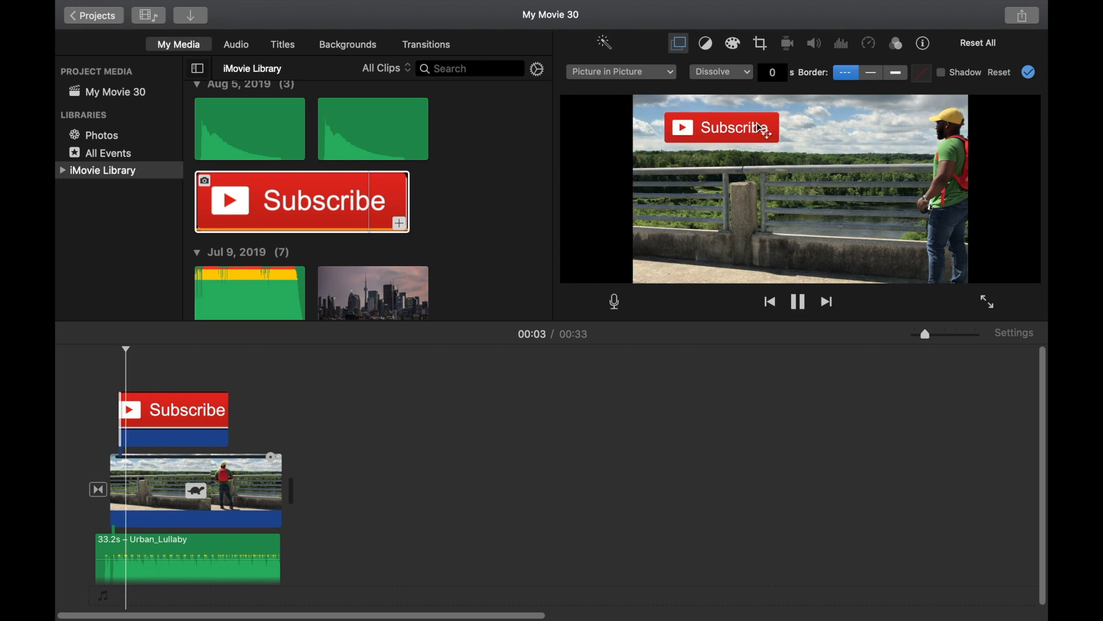
{"action": "left_click", "coordinate": [798, 301]}
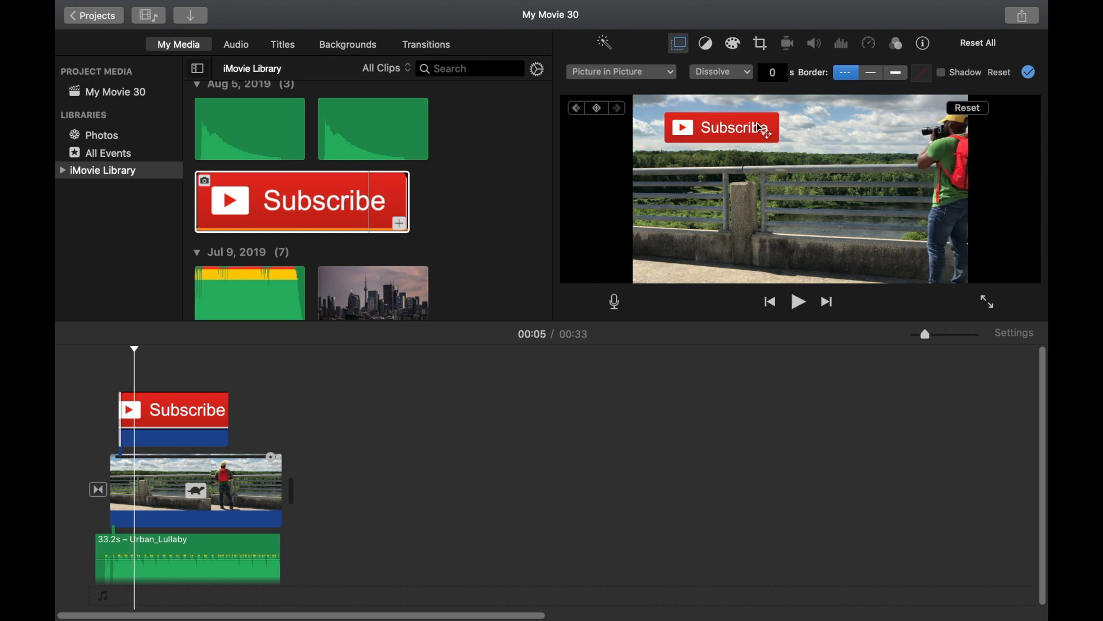
{"action": "left_click_drag", "start_coordinate": [720, 127], "coordinate": [765, 266]}
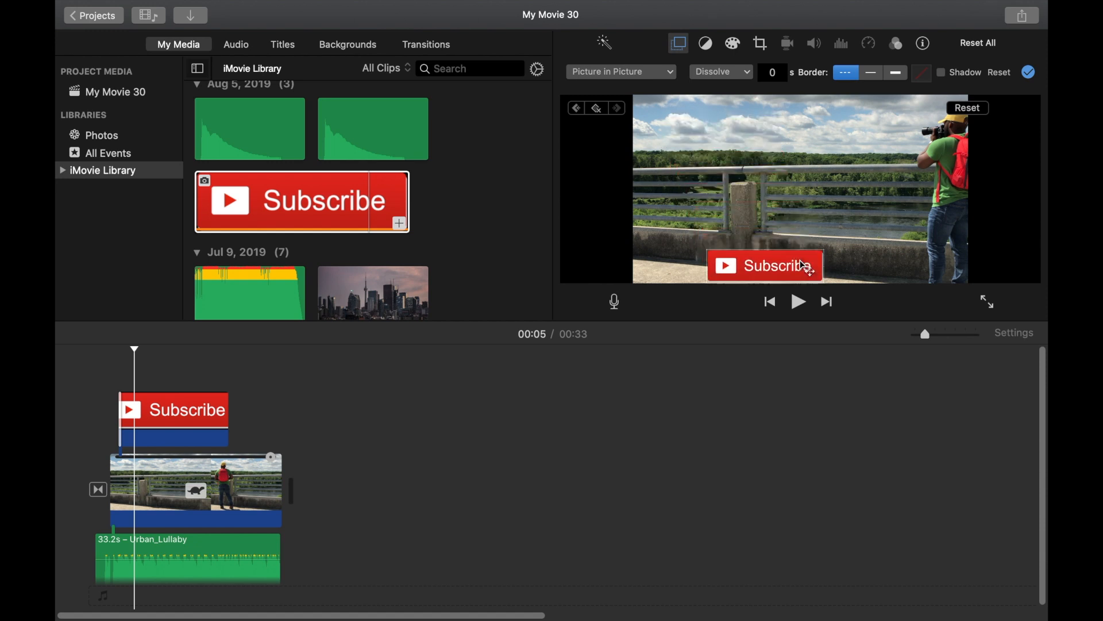
- Pause at 00:09, raise the button to the upper right, and play the animation back
{"action": "left_click", "coordinate": [798, 301]}
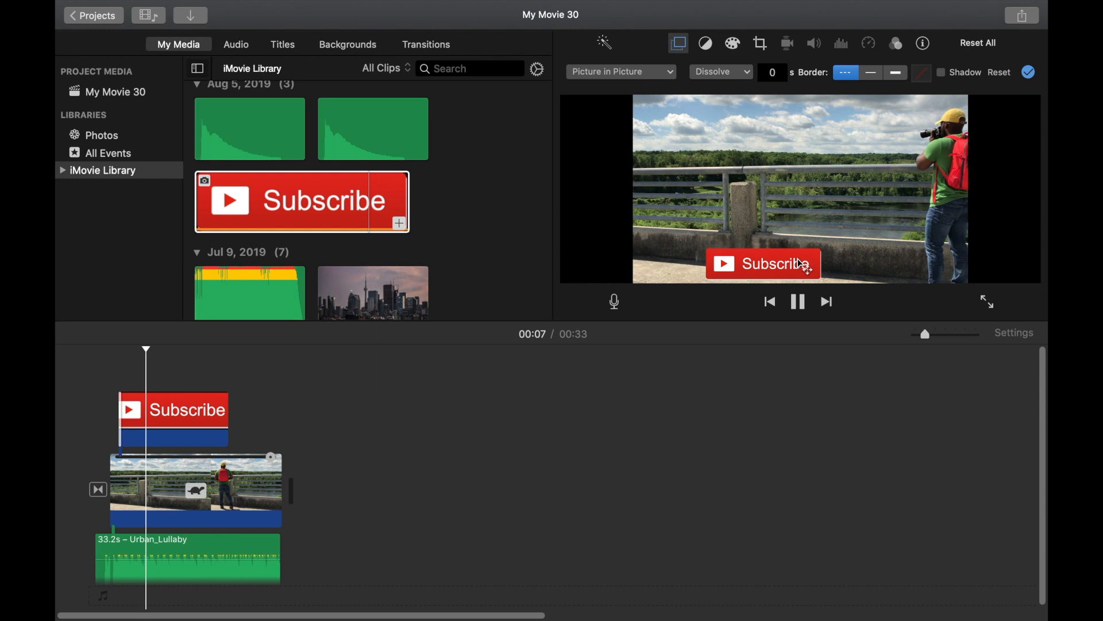
{"action": "left_click", "coordinate": [762, 263]}
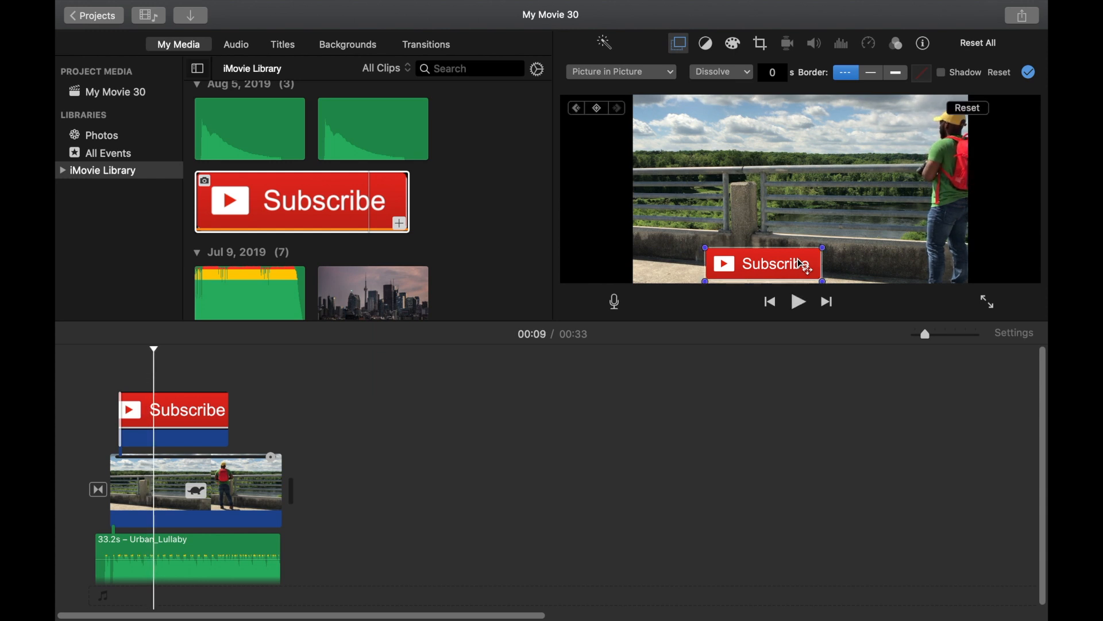
{"action": "left_click_drag", "start_coordinate": [764, 264], "coordinate": [845, 126]}
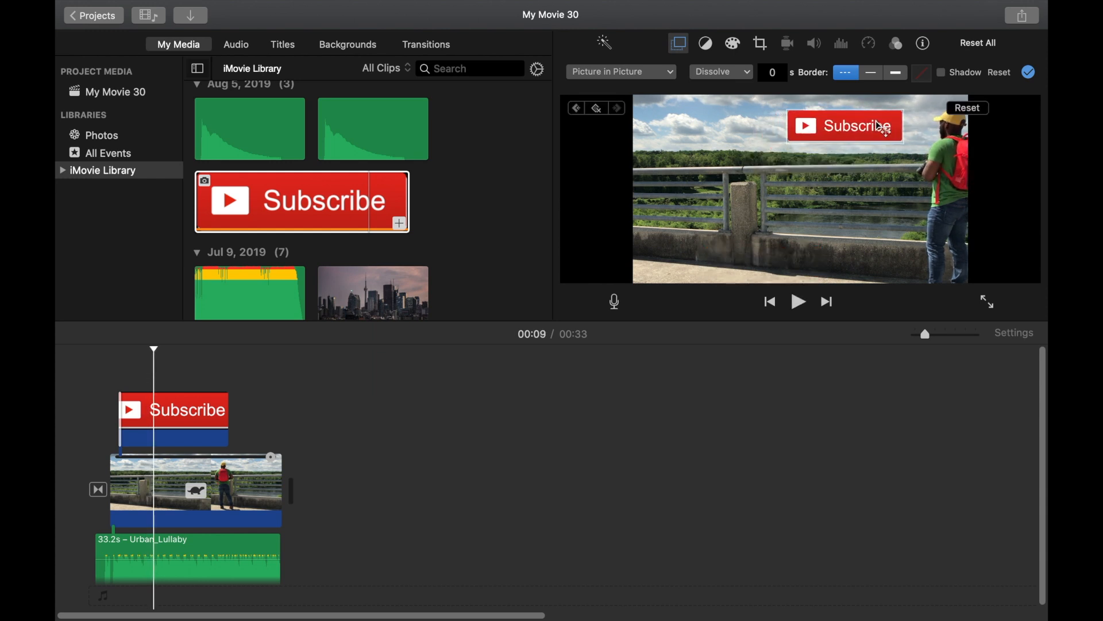
{"action": "left_click", "coordinate": [798, 301]}
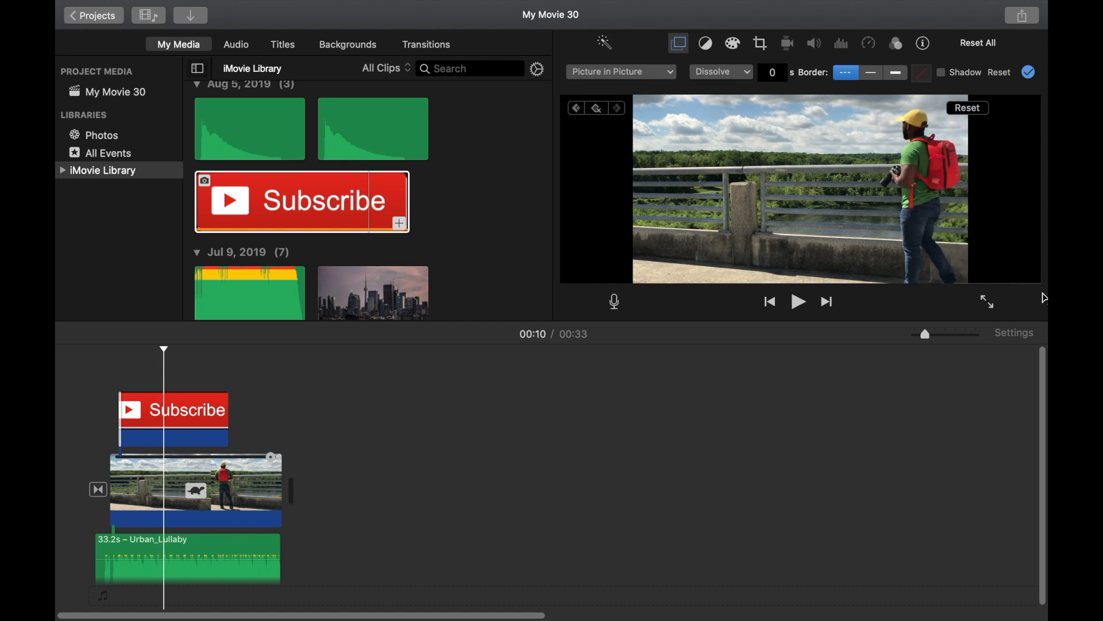
{"action": "left_click", "coordinate": [799, 301]}
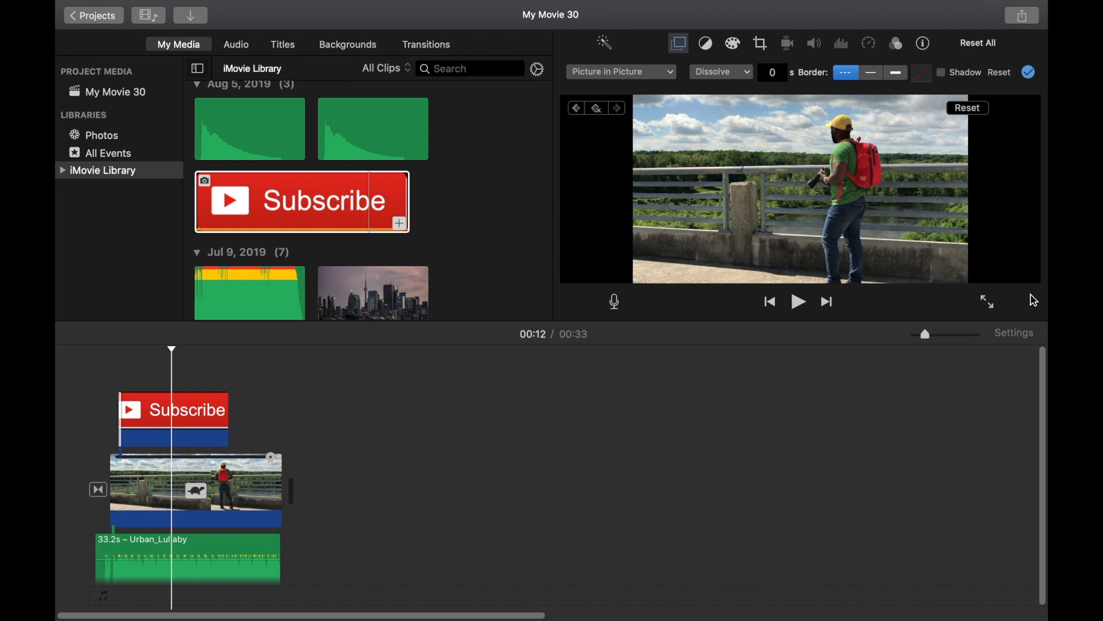
{"action": "mouse_move", "coordinate": [714, 113]}
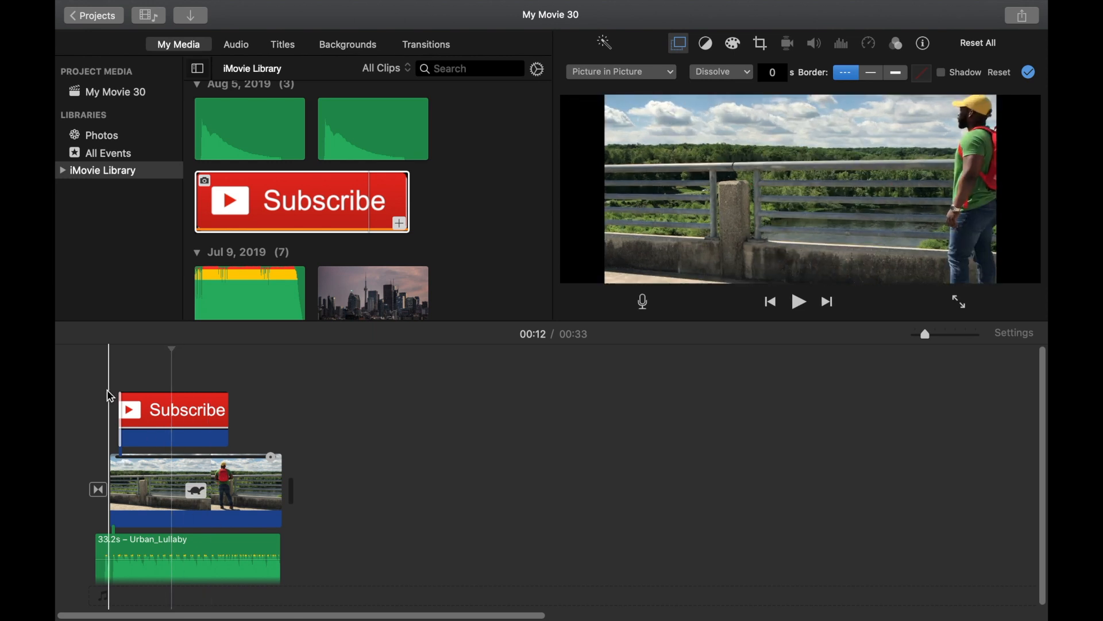
{"action": "left_click", "coordinate": [799, 302]}
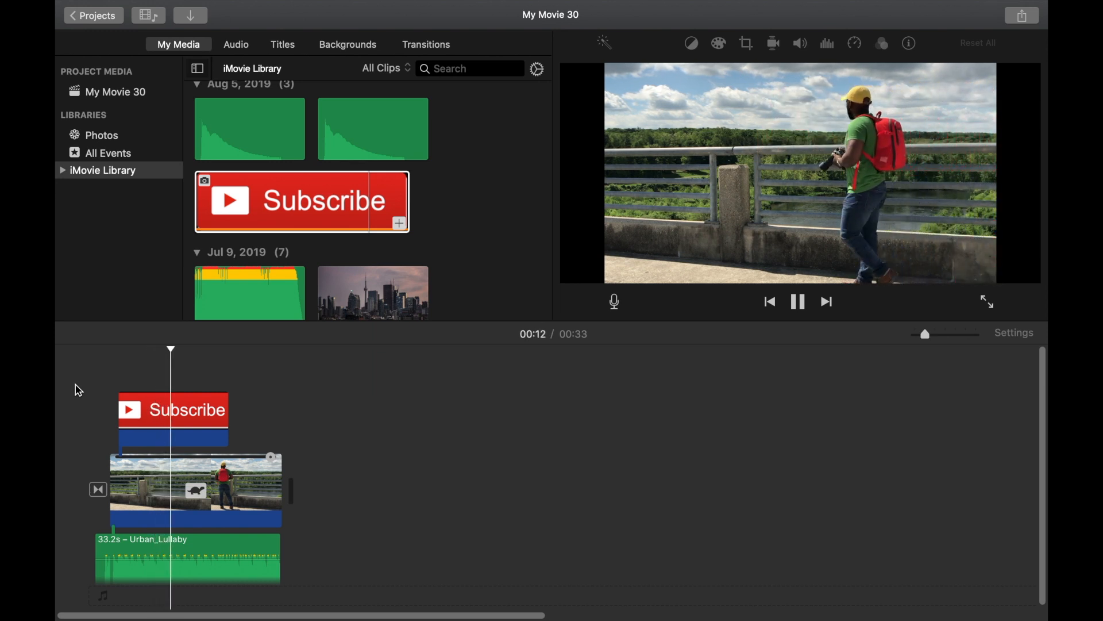
{"action": "left_click", "coordinate": [799, 301]}
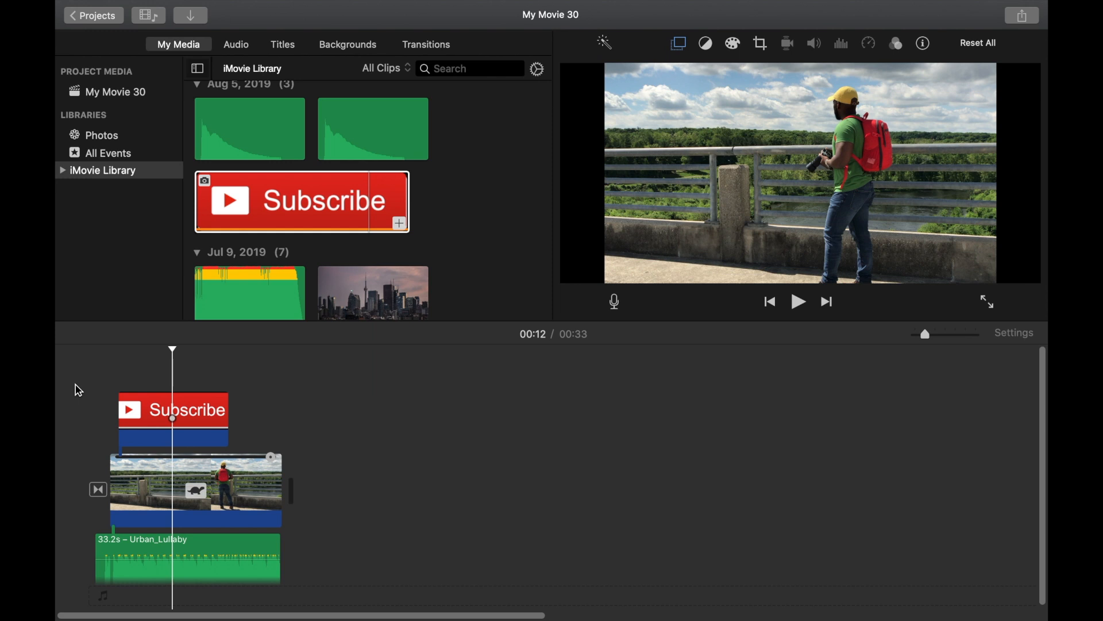